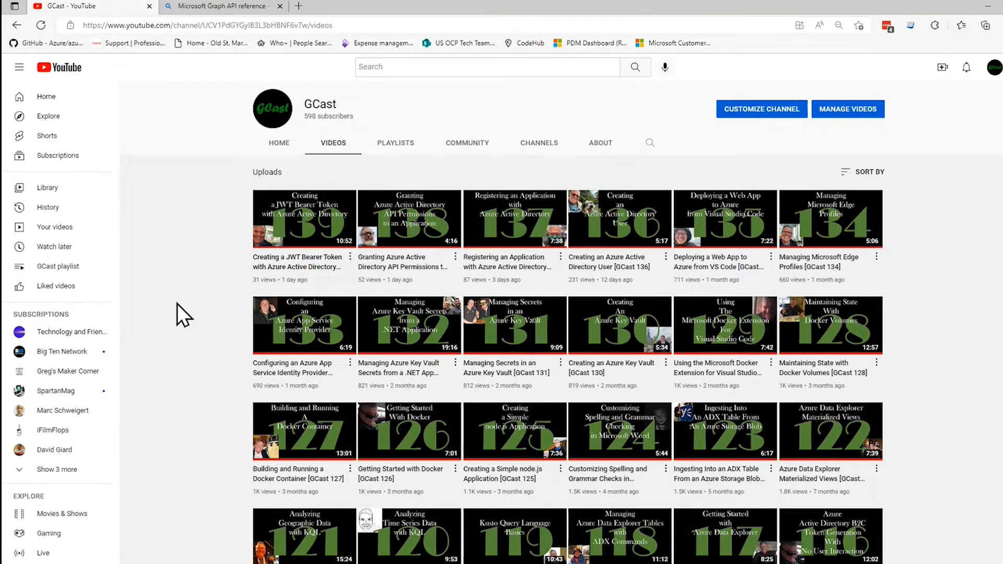
pyautogui.moveTo(213, 13)
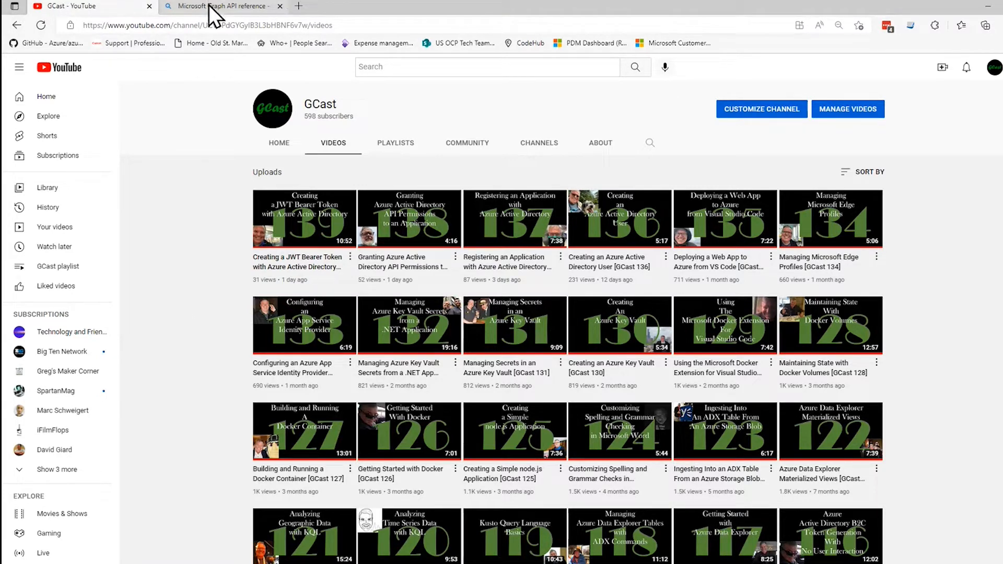
# - Switch to the Bing tab showing 'Microsoft Graph API reference' search results
pyautogui.click(220, 5)
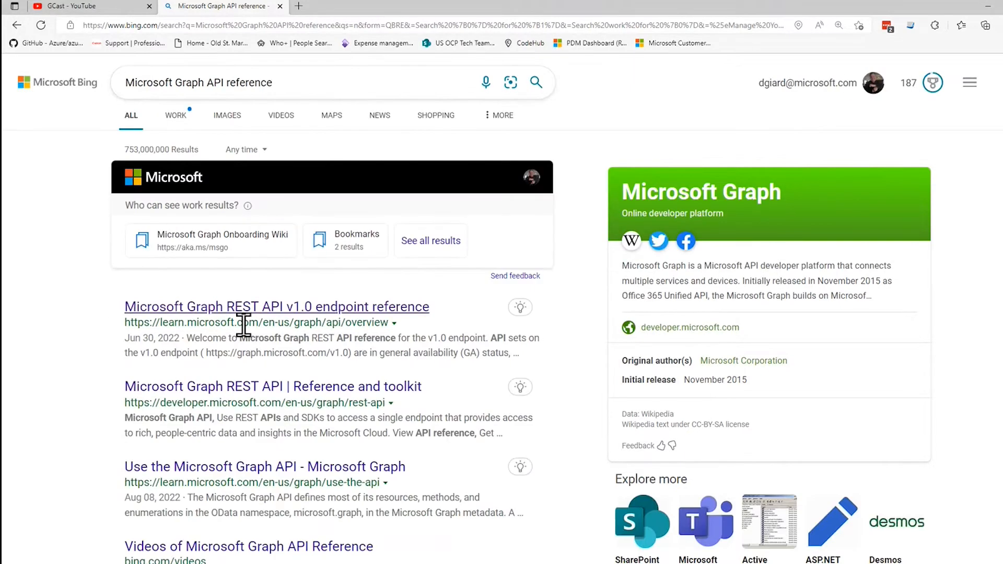
# - Open the Graph REST API v1.0 endpoint reference and expand its Users section
pyautogui.click(276, 306)
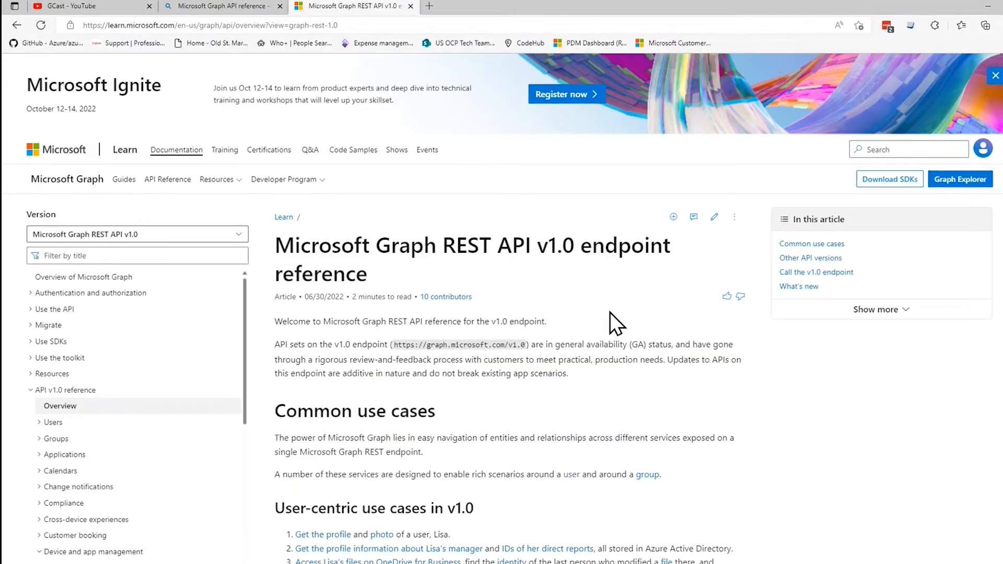
pyautogui.scroll(-3)
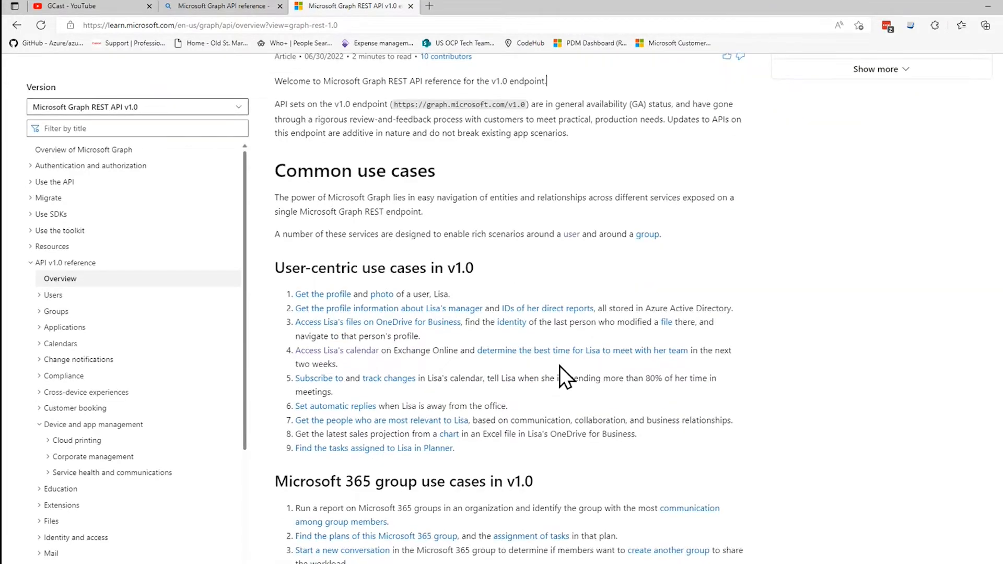
pyautogui.scroll(-3)
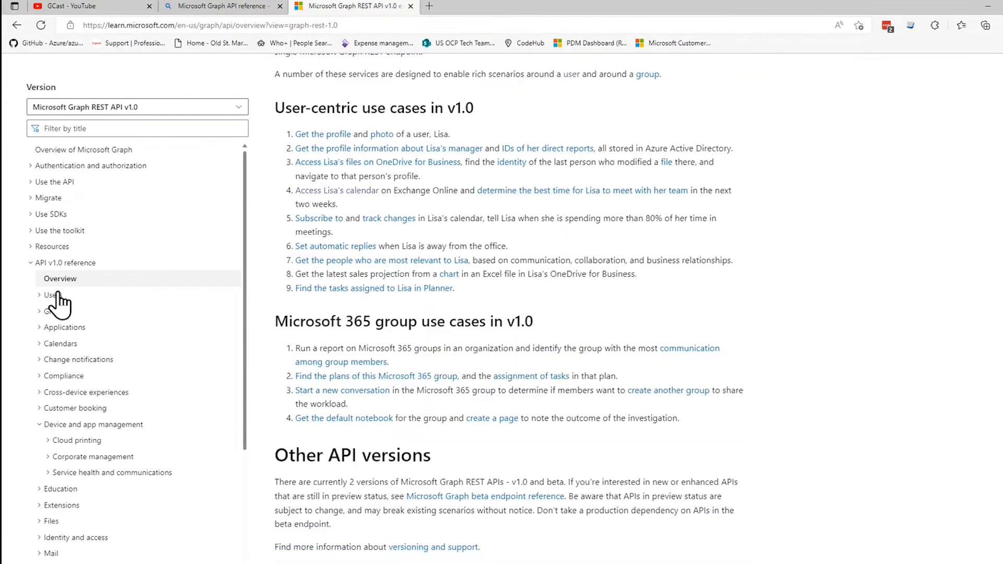
pyautogui.moveTo(43, 304)
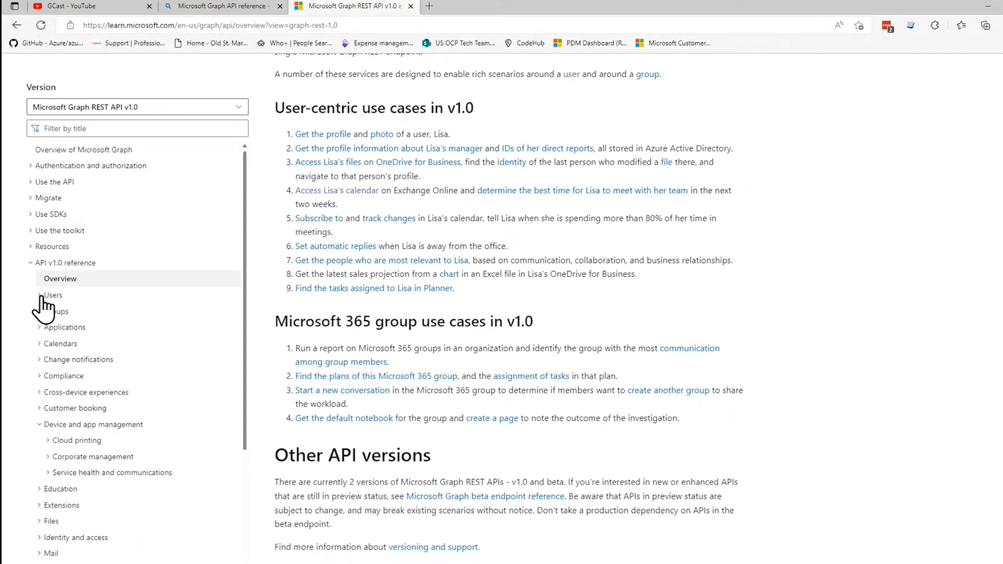
pyautogui.click(52, 295)
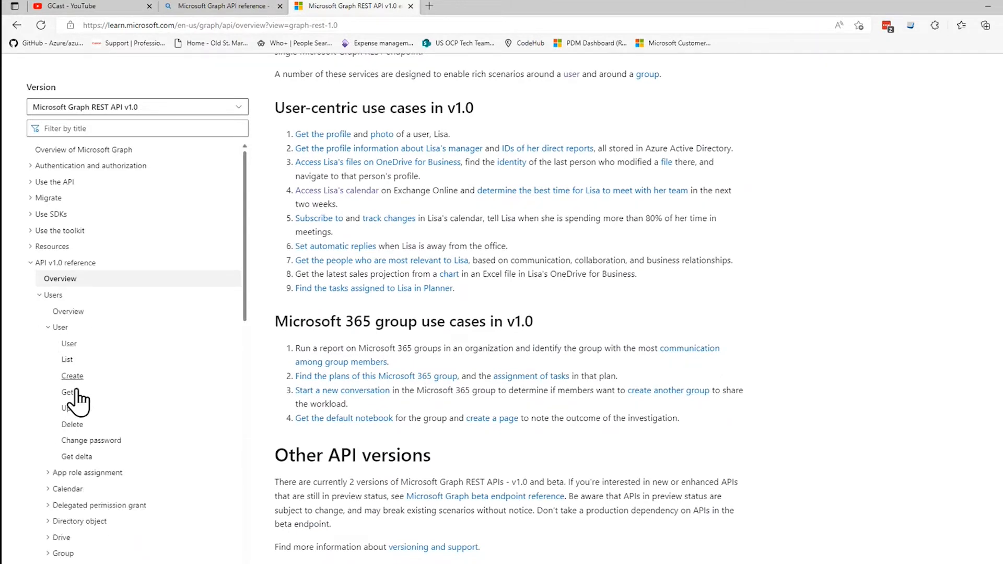
pyautogui.moveTo(77, 416)
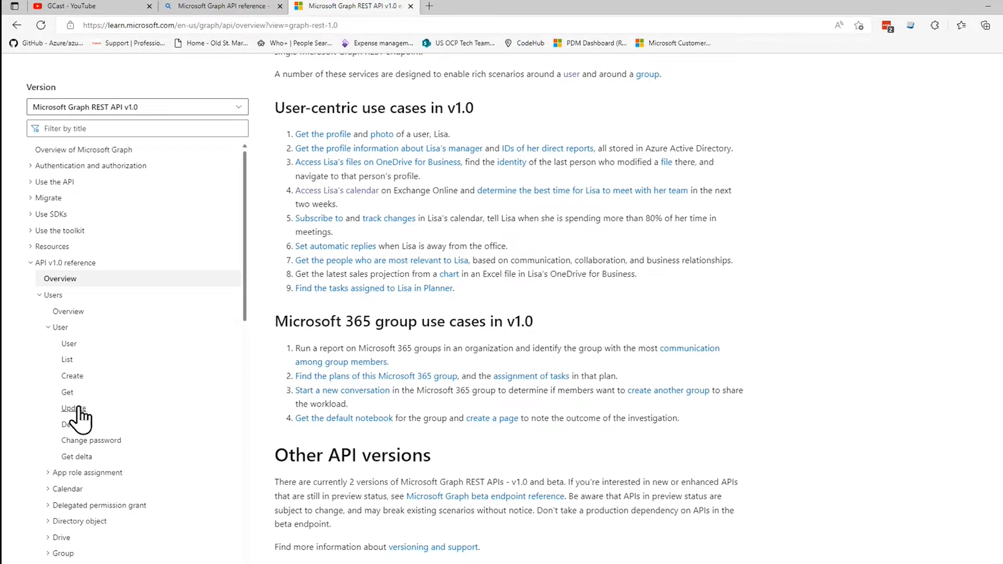
pyautogui.scroll(-3)
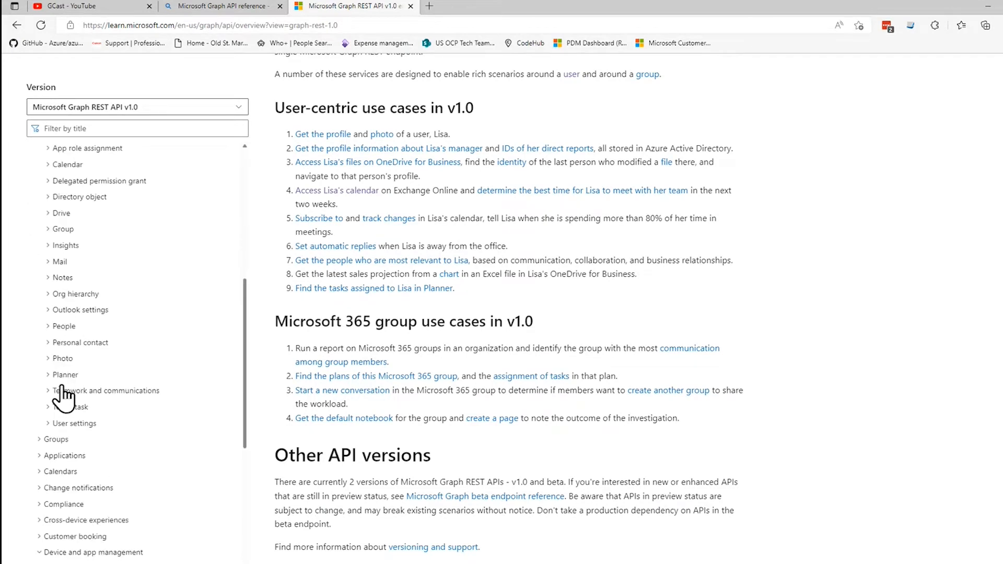
pyautogui.moveTo(79, 374)
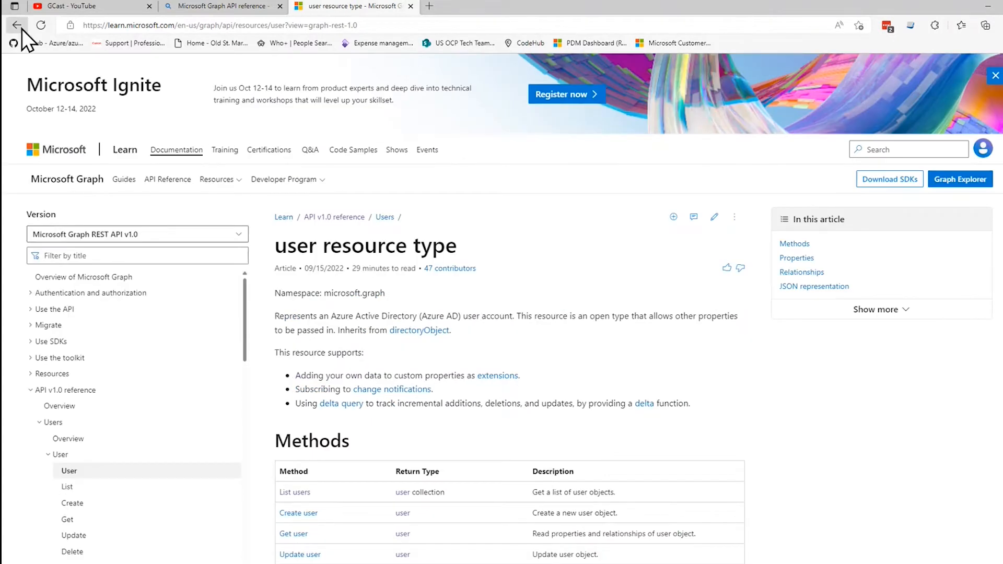
# - Go back from the user resource page to the v1.0 reference overview
pyautogui.click(16, 25)
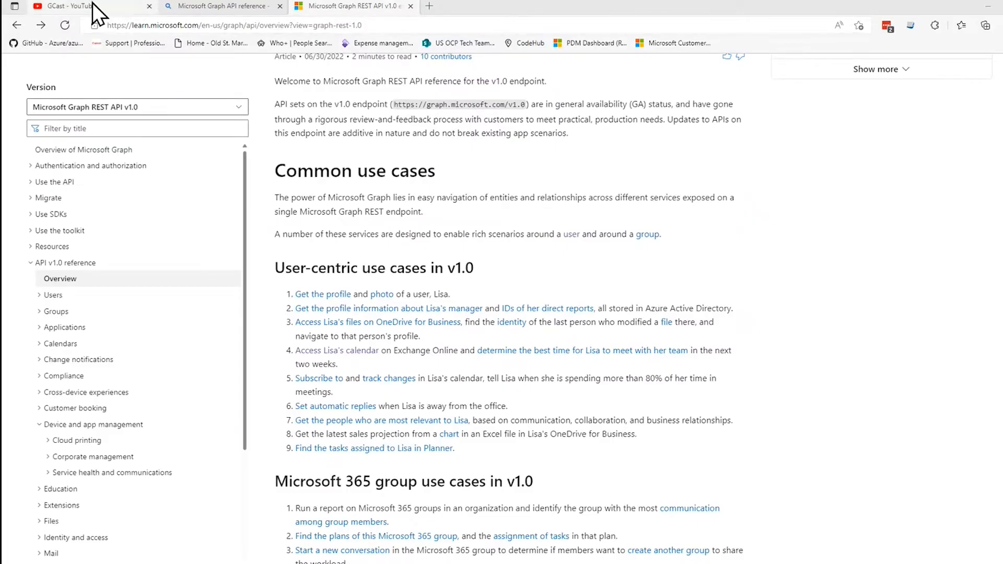
# - Switch to the GCast YouTube tab listing its Azure Active Directory videos
pyautogui.click(83, 6)
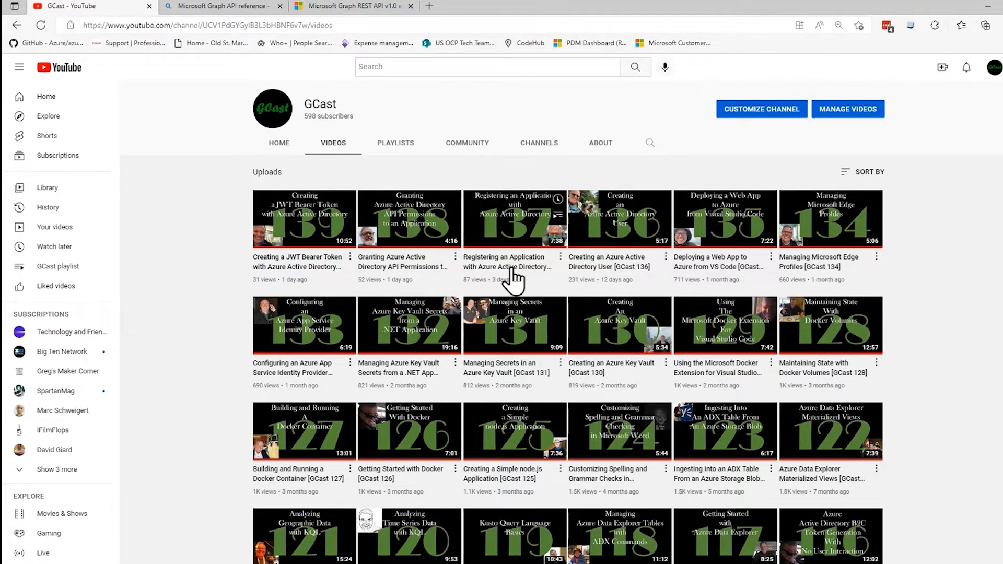
pyautogui.moveTo(520, 279)
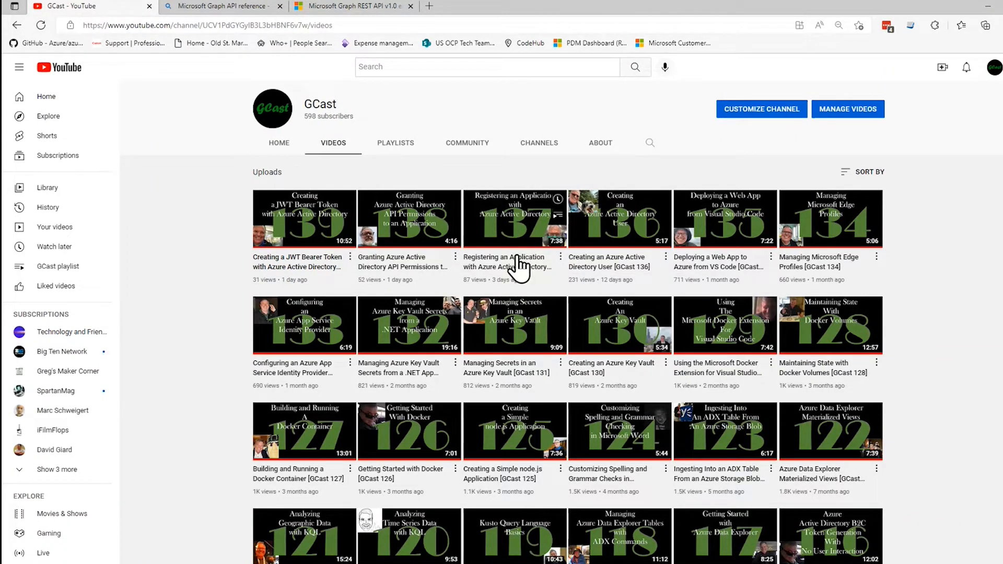
pyautogui.moveTo(539, 275)
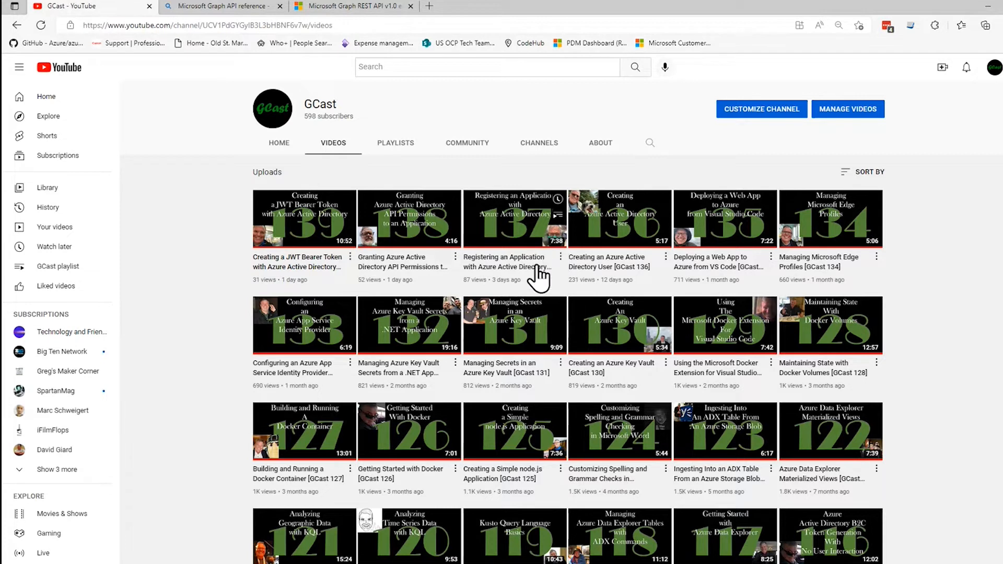
pyautogui.moveTo(185, 348)
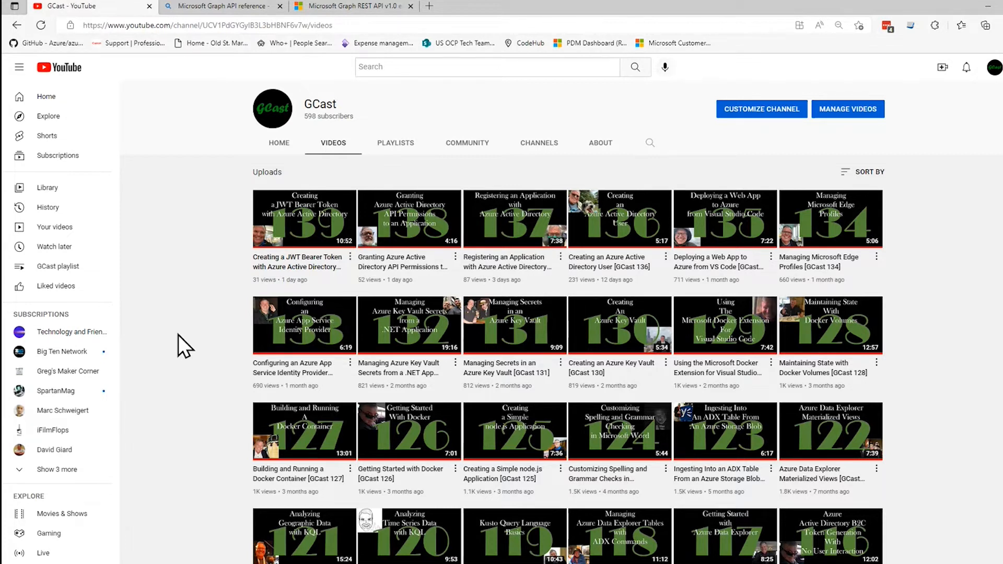
pyautogui.moveTo(422, 282)
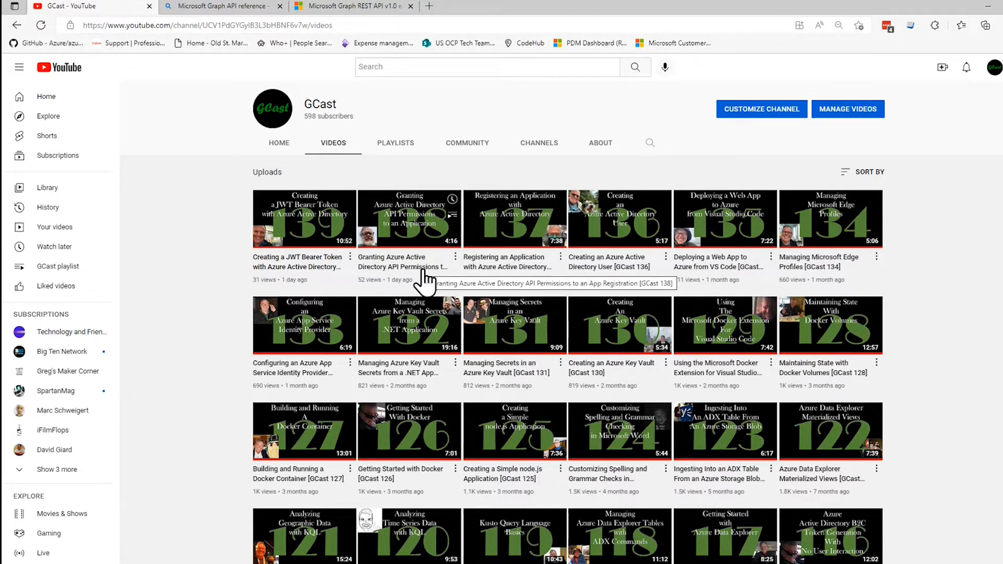
pyautogui.moveTo(442, 262)
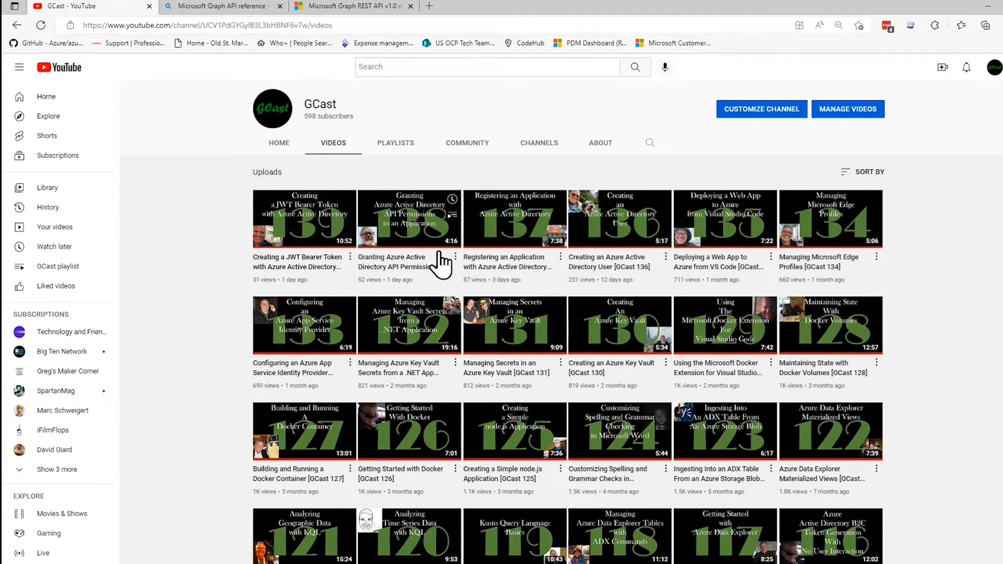
pyautogui.moveTo(418, 259)
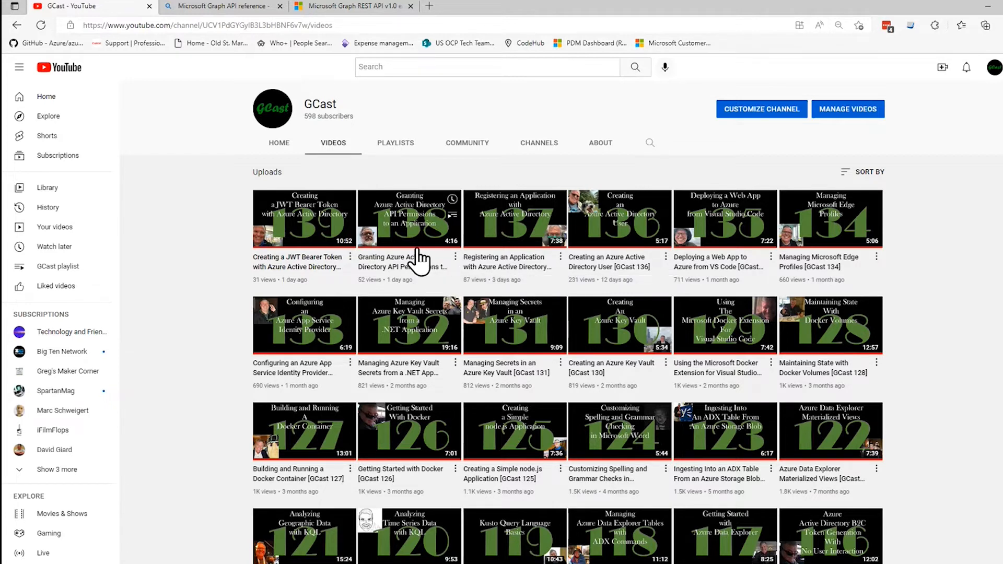
pyautogui.moveTo(217, 305)
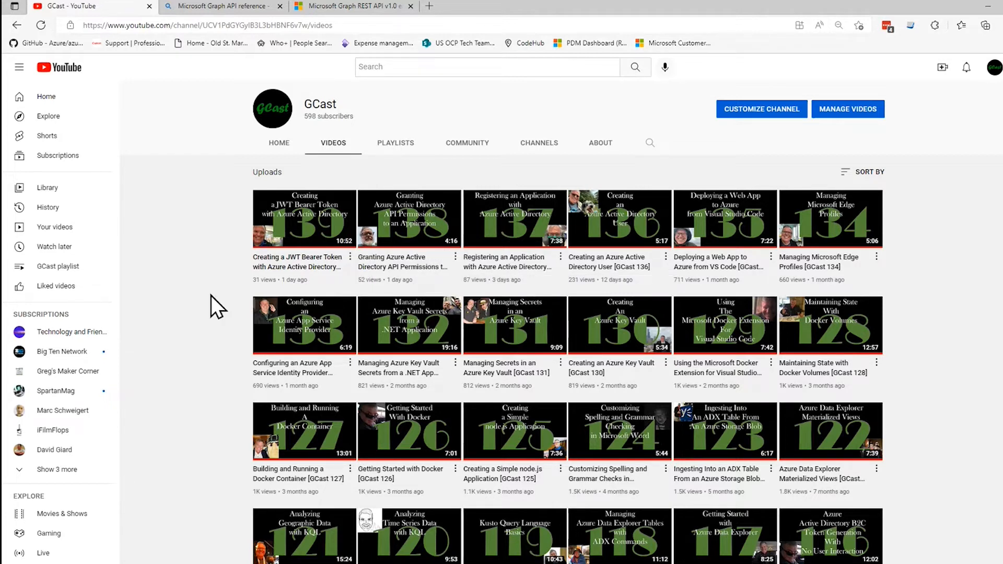
pyautogui.moveTo(297, 287)
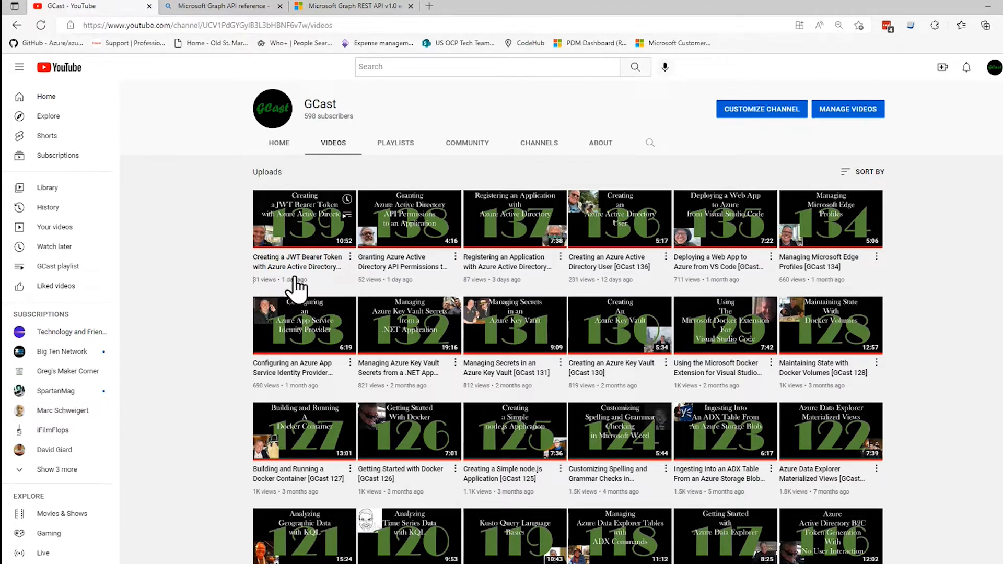
pyautogui.moveTo(202, 264)
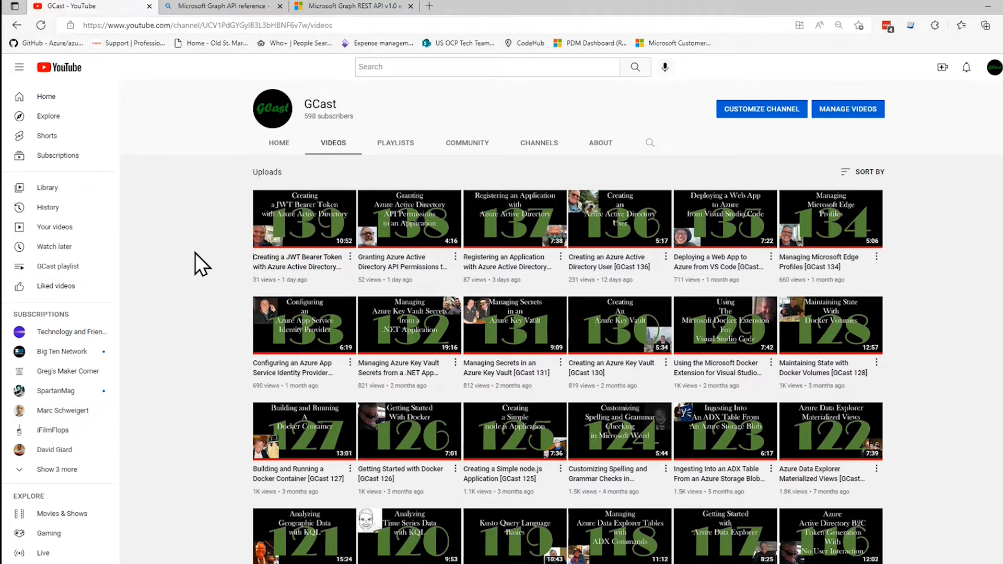
pyautogui.moveTo(220, 282)
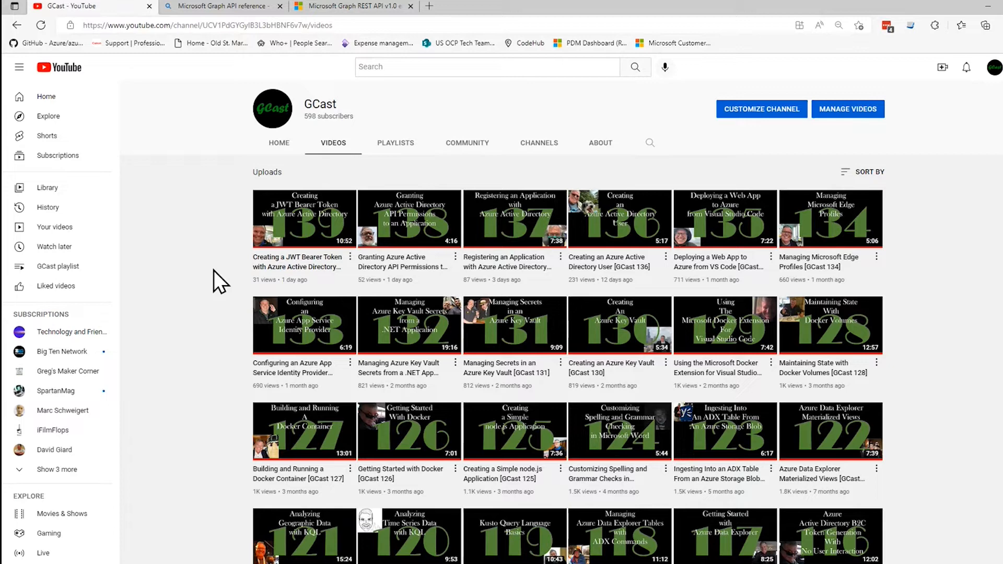
pyautogui.moveTo(429, 6)
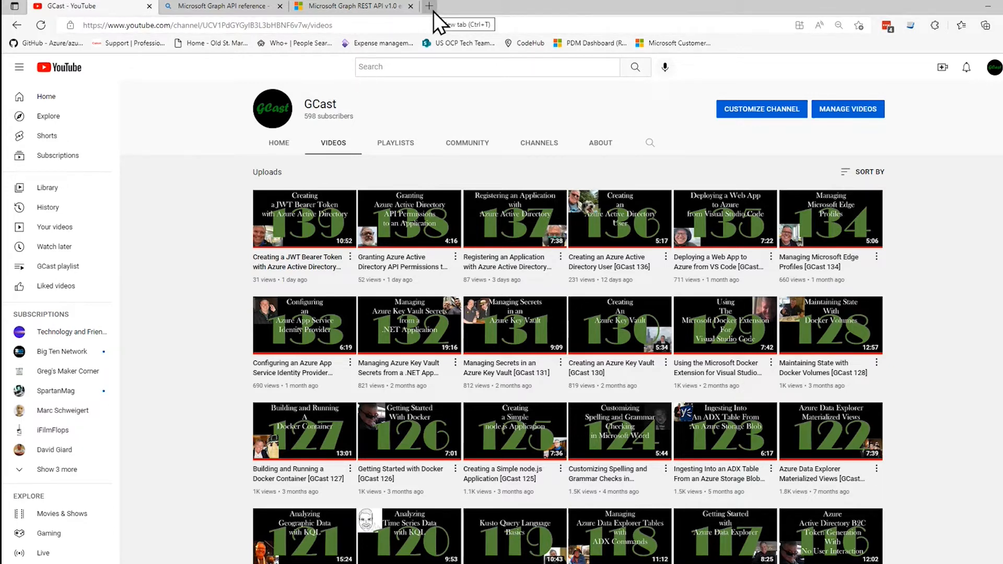
# - Sign in to the Azure portal in a new tab with the Contoso demo account
pyautogui.click(429, 6)
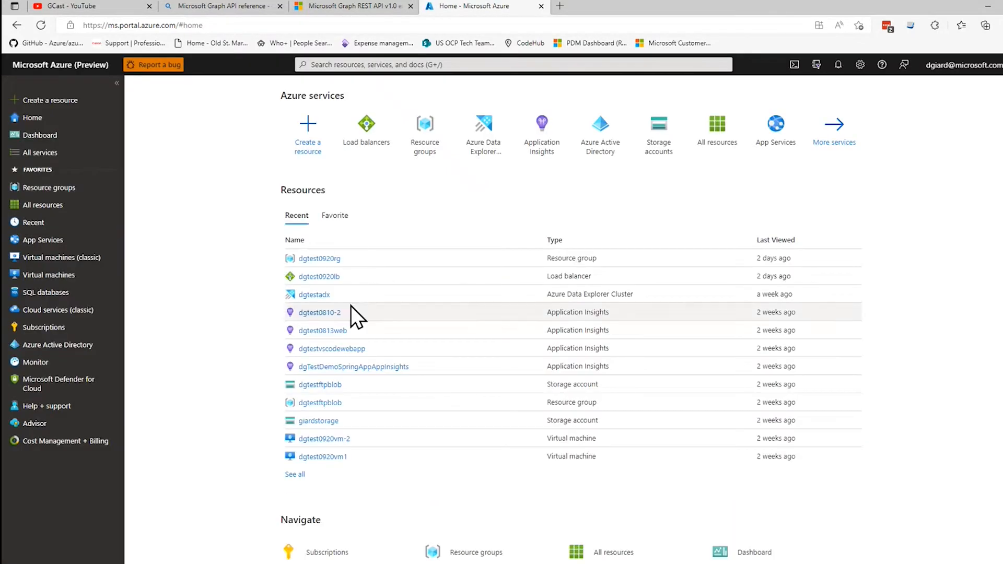
pyautogui.click(962, 64)
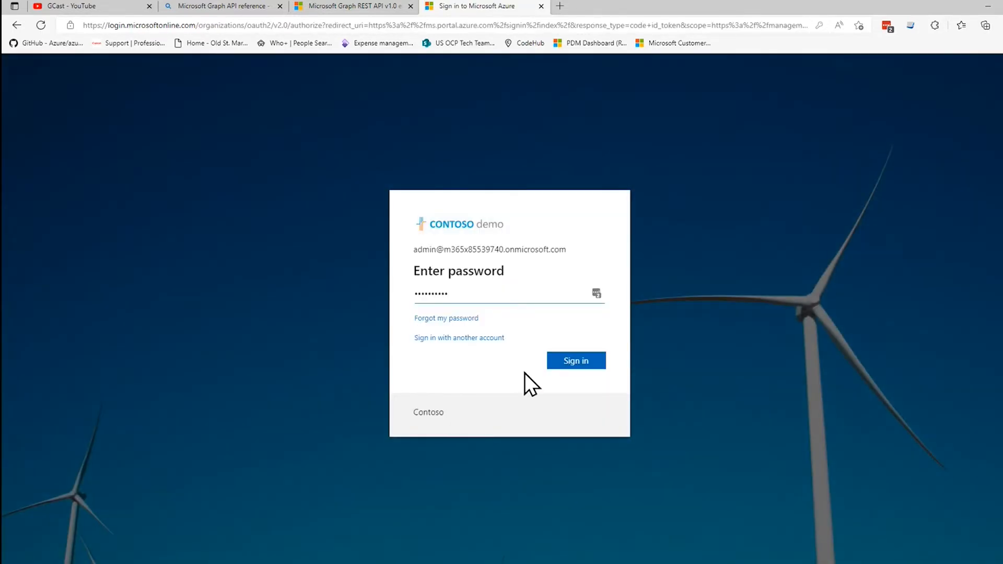
pyautogui.click(574, 359)
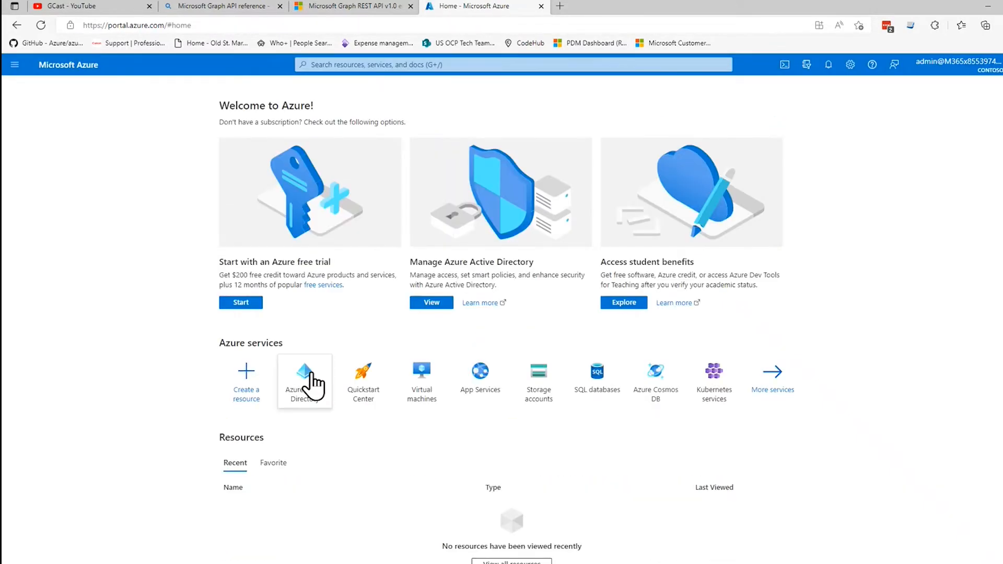
# - Navigate Azure Active Directory app registrations to Gcast App Registration's Certificates & secrets
pyautogui.click(305, 381)
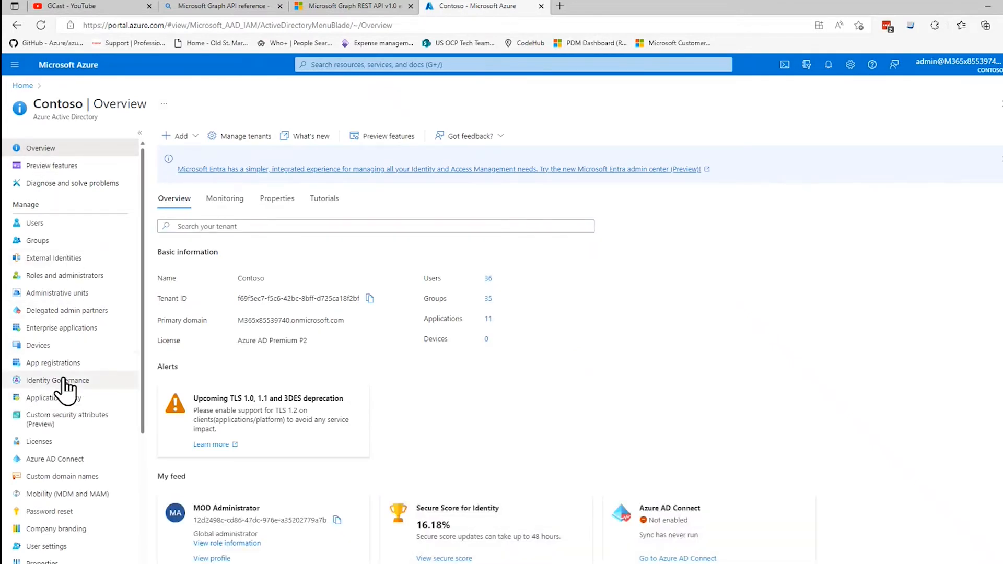
pyautogui.click(52, 362)
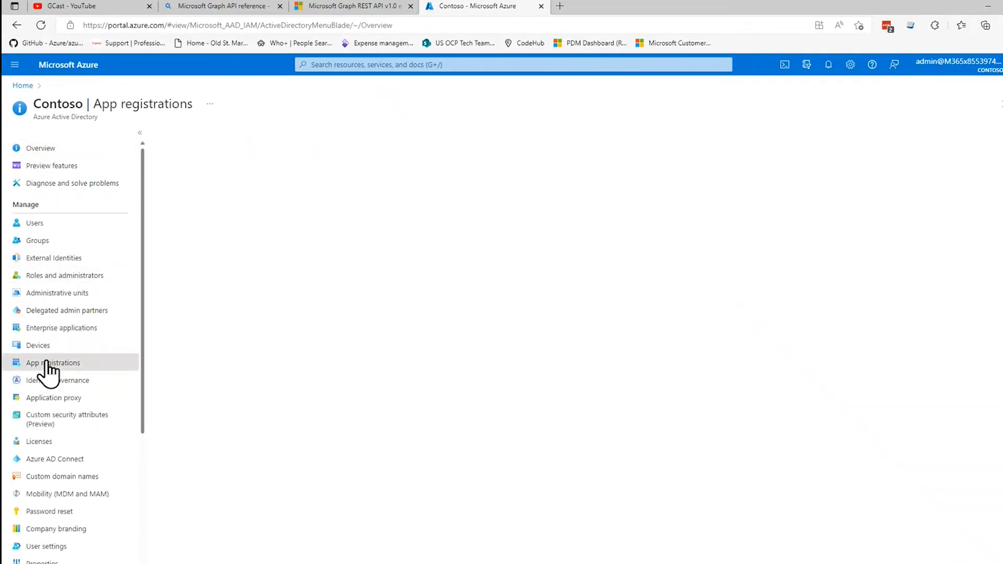
pyautogui.click(53, 362)
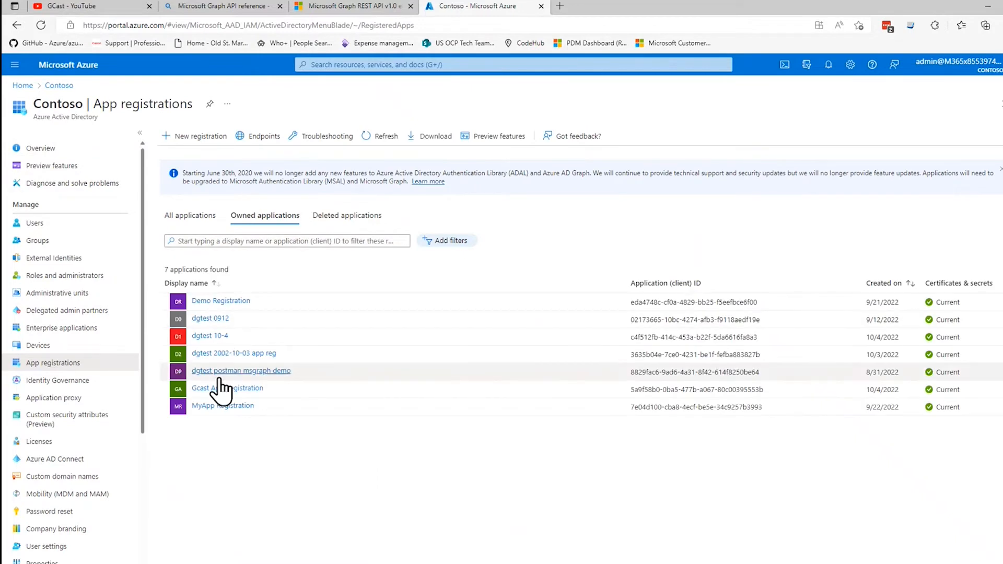
pyautogui.click(227, 389)
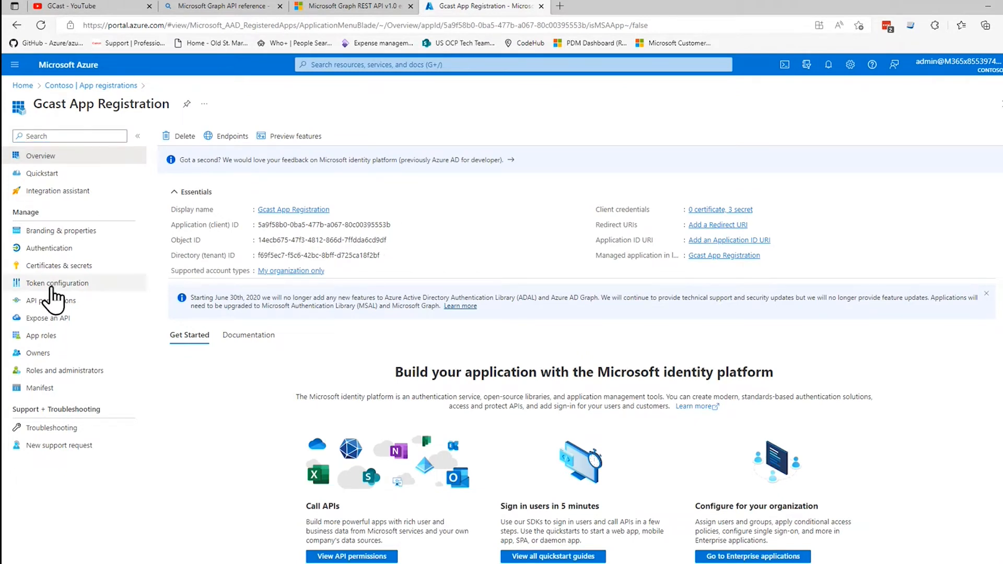
pyautogui.click(59, 266)
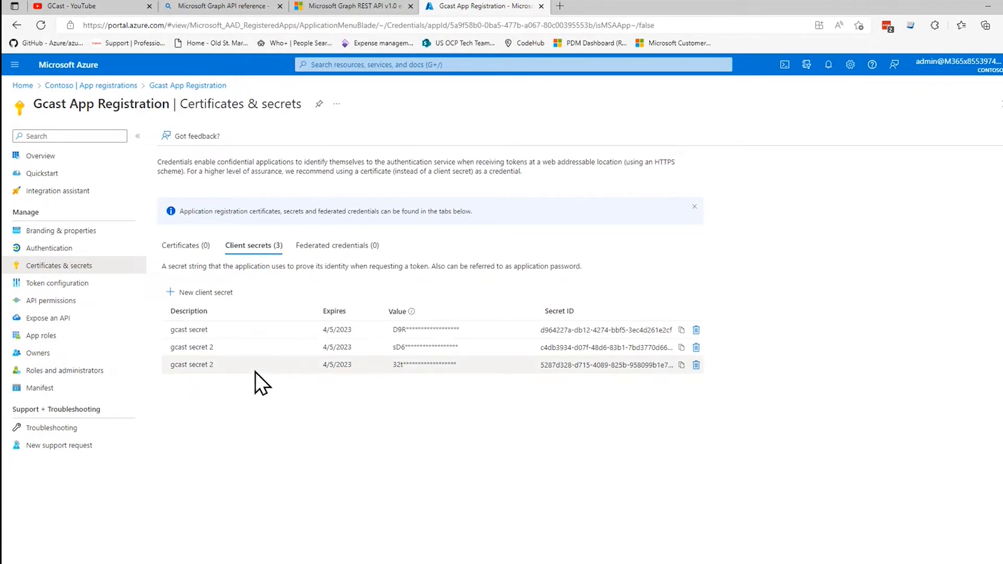
pyautogui.moveTo(409, 362)
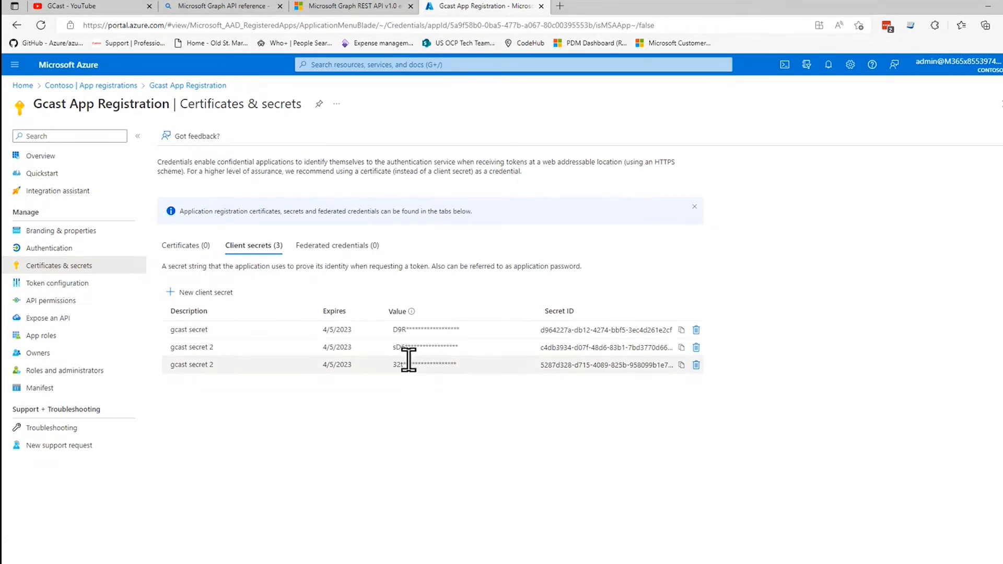
pyautogui.moveTo(425, 445)
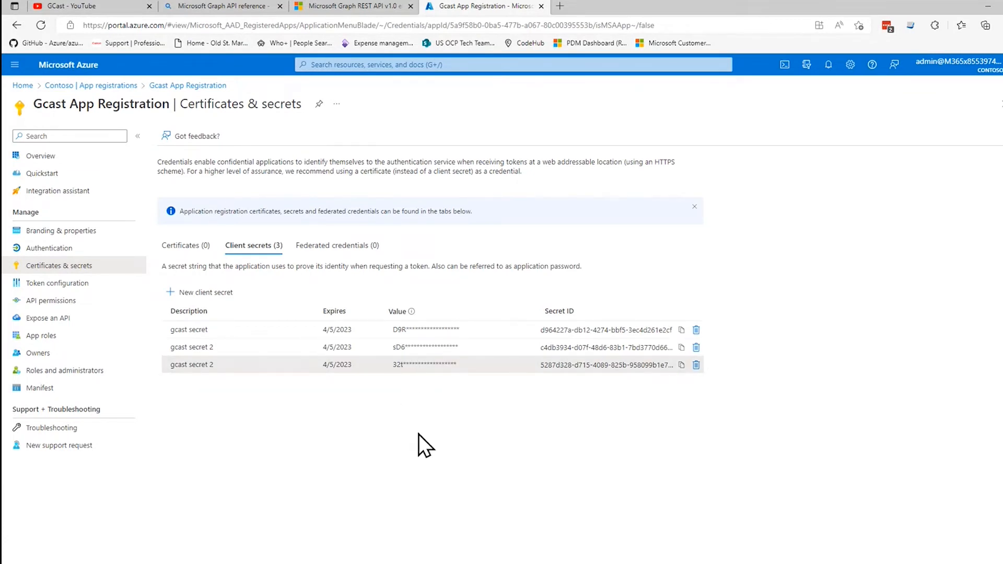
pyautogui.moveTo(222, 329)
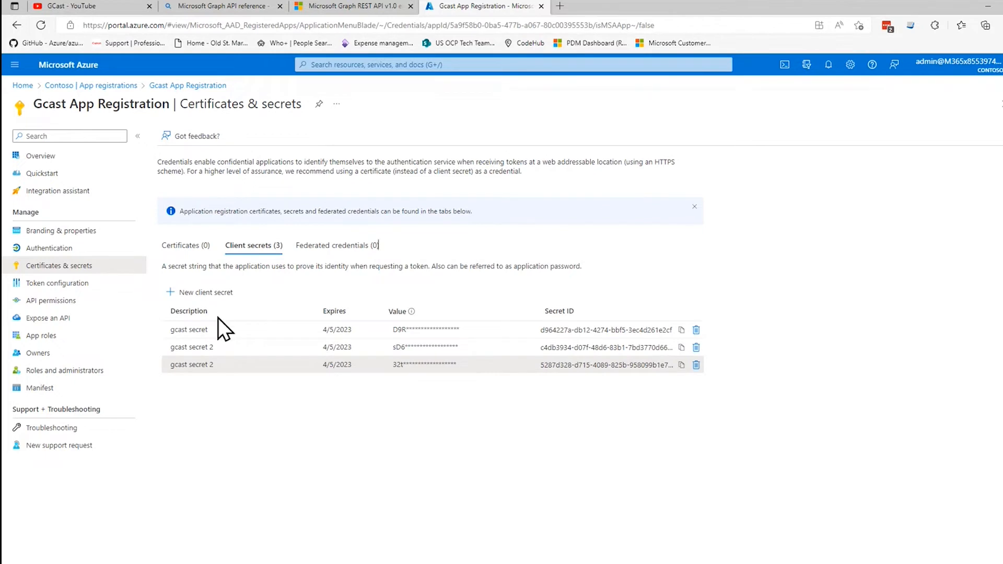
pyautogui.moveTo(250, 404)
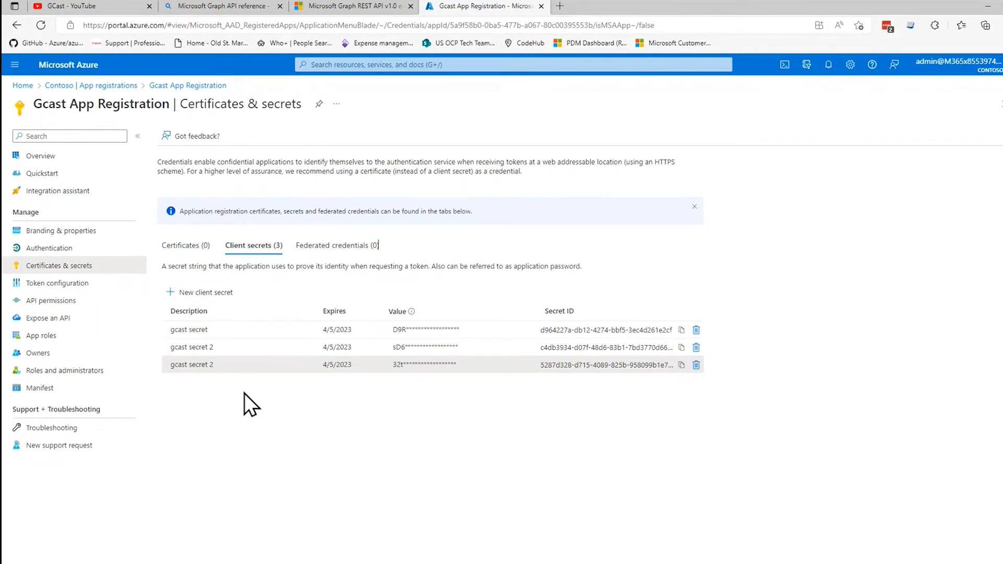
pyautogui.moveTo(397, 192)
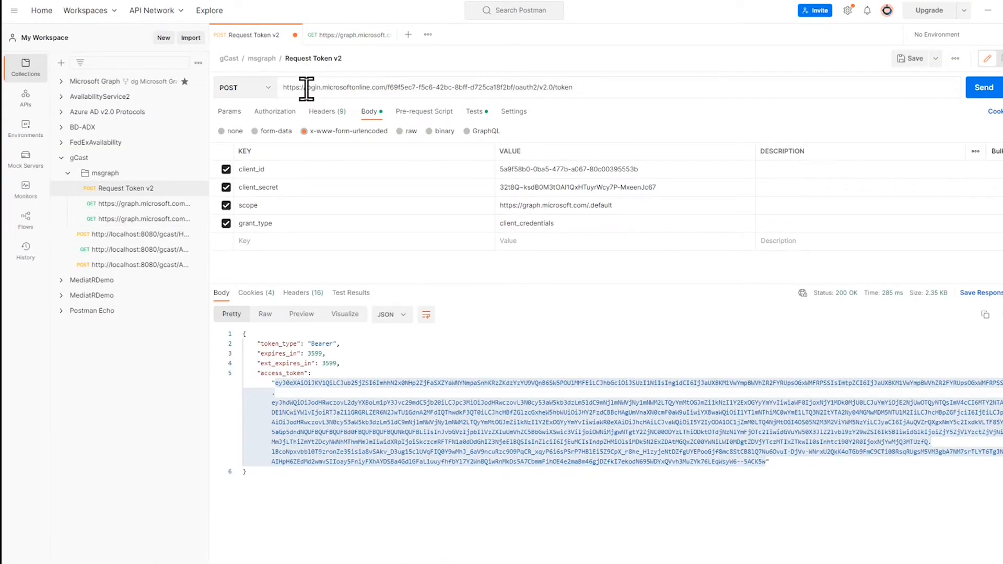
# - Resend the Request Token v2 call to get a fresh 200 OK access token
pyautogui.tripleClick(425, 87)
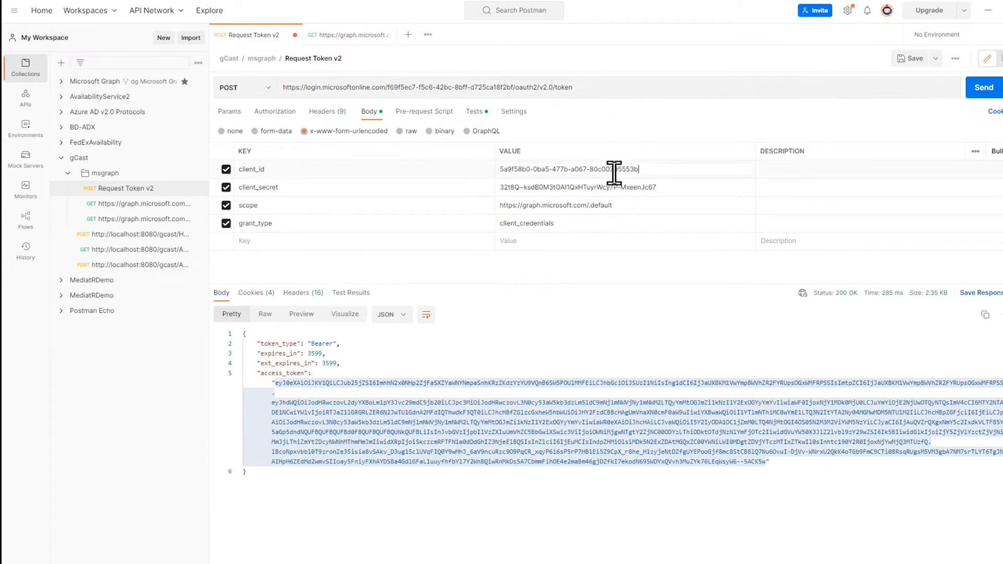
pyautogui.moveTo(593, 259)
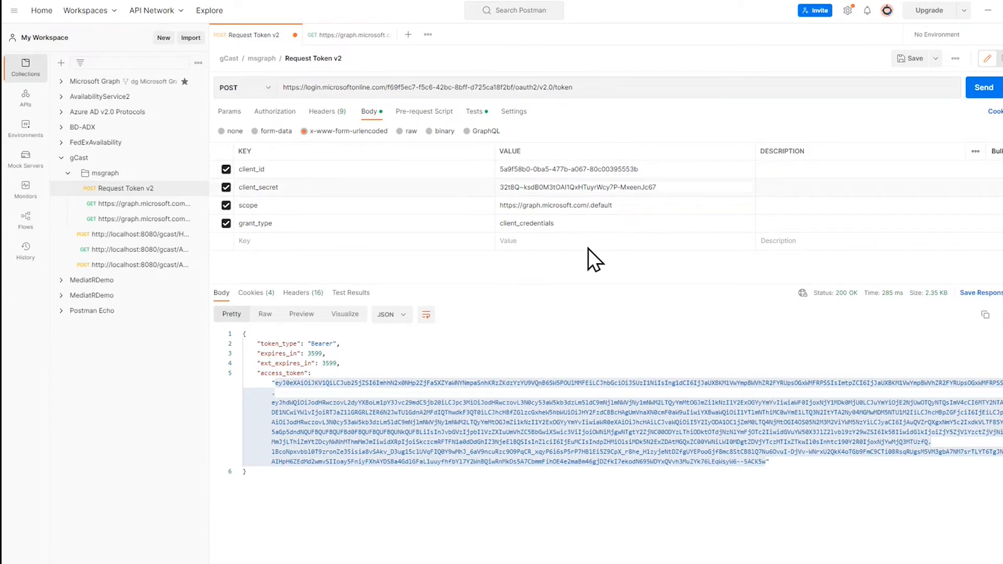
pyautogui.click(983, 88)
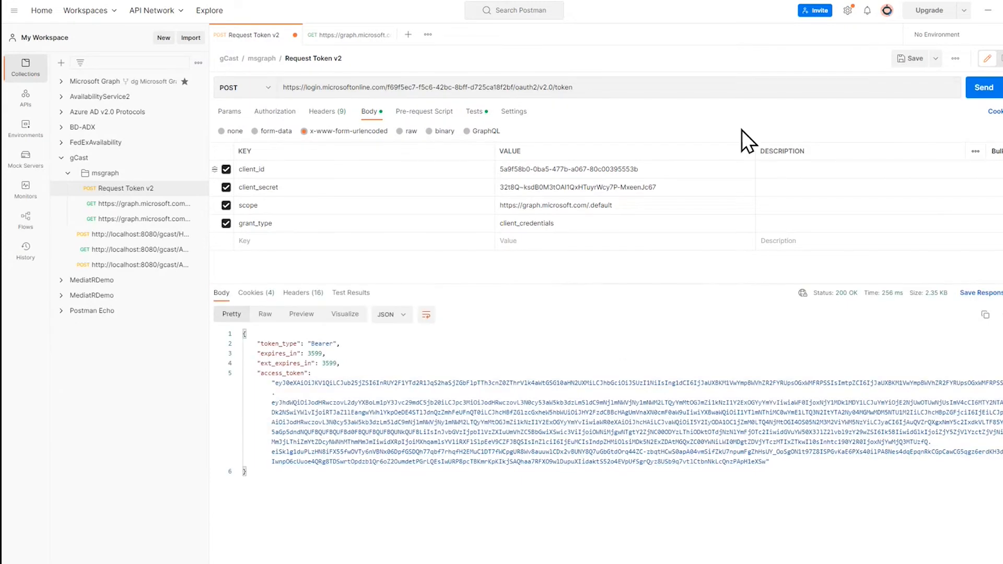
pyautogui.moveTo(278, 408)
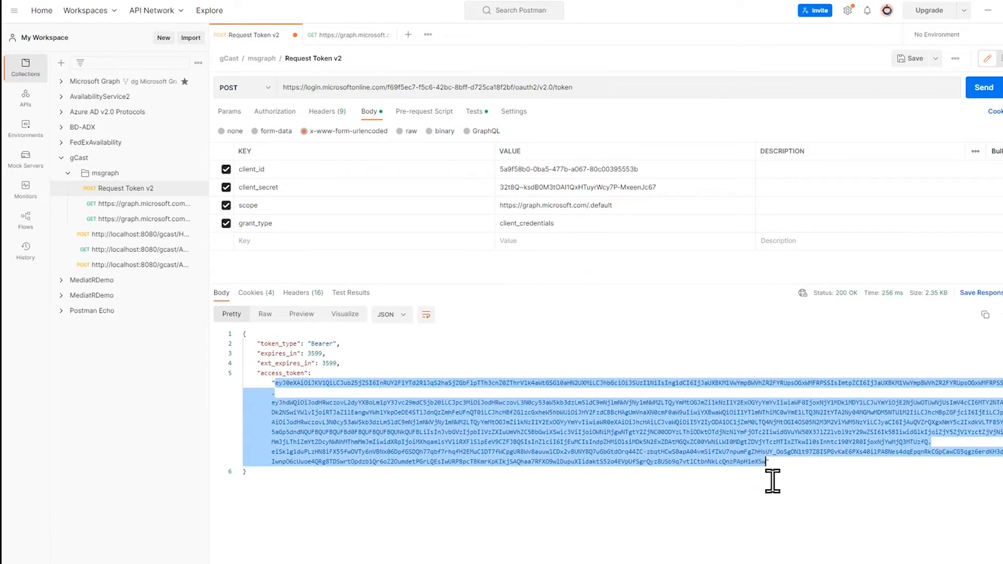
pyautogui.moveTo(598, 291)
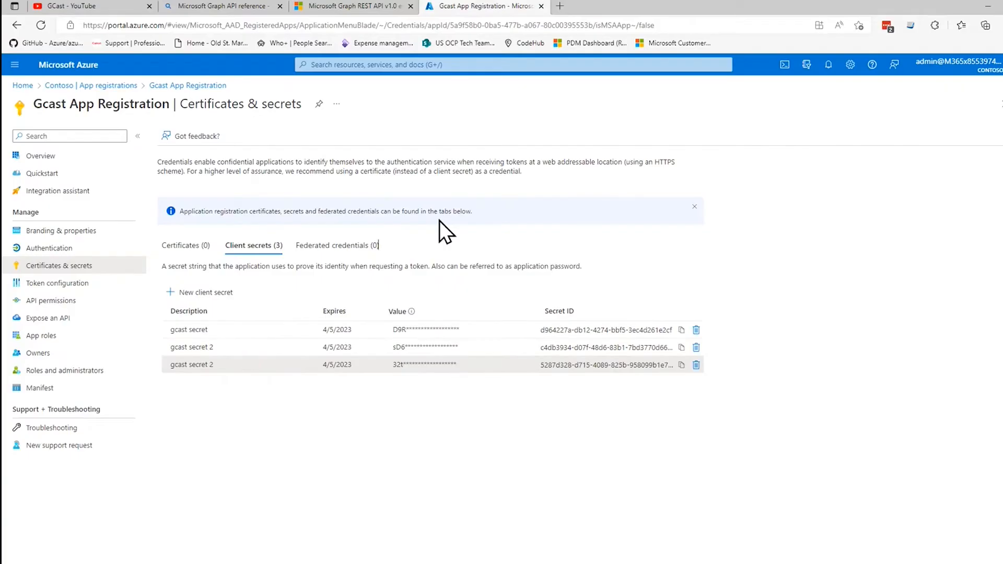
pyautogui.moveTo(50, 300)
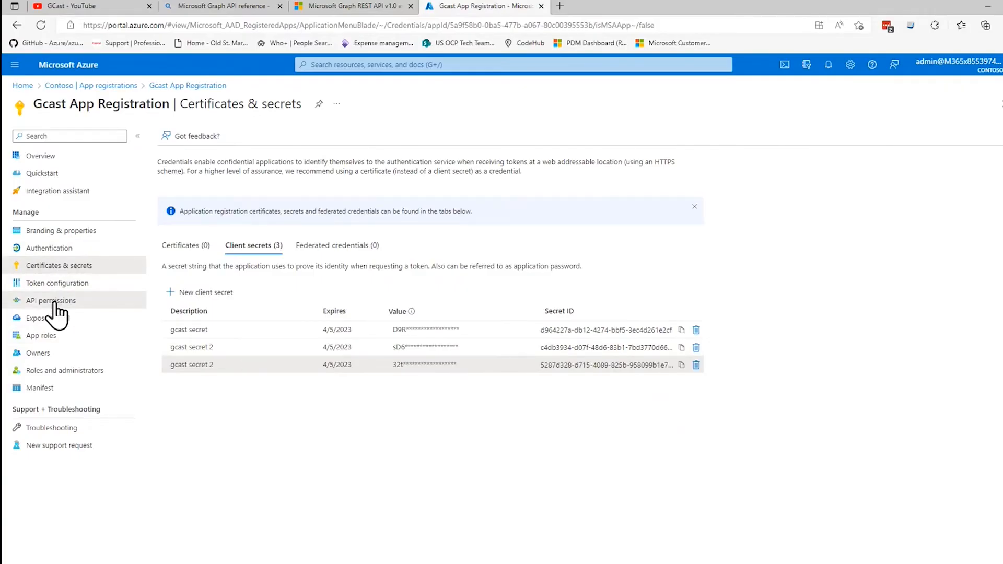
# - Check Gcast App Registration's API permissions for granted User.Read and User.Read.All
pyautogui.click(50, 300)
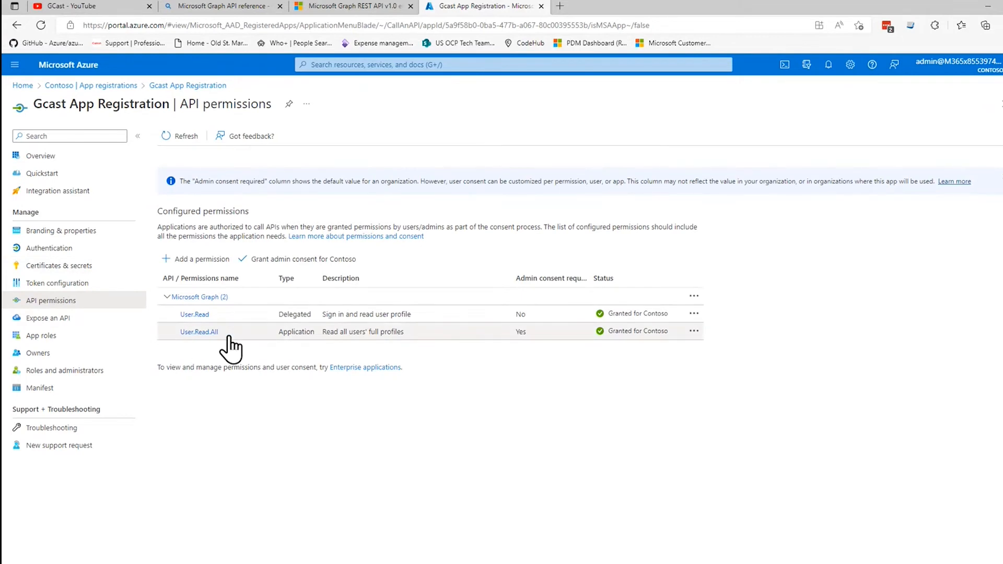
pyautogui.moveTo(583, 31)
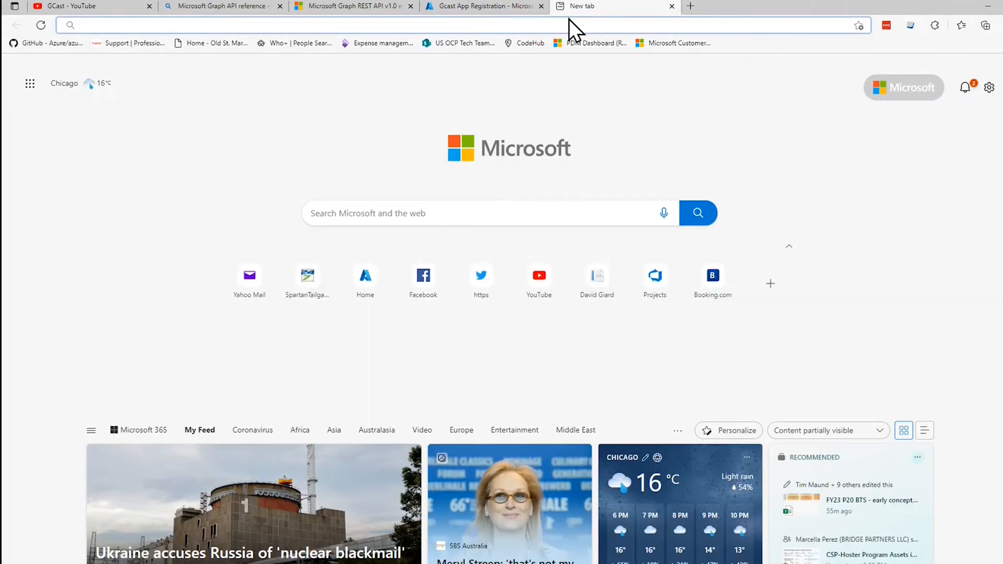
# - Decode the token at jwt.ms and review its aud and User.Read.All role claims
pyautogui.write('jwt.ms')
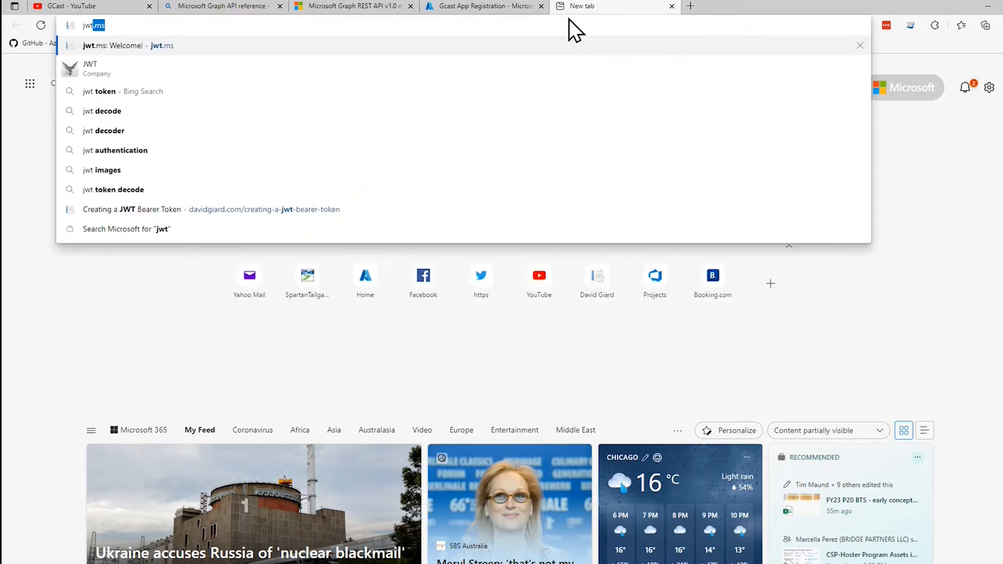
pyautogui.click(127, 46)
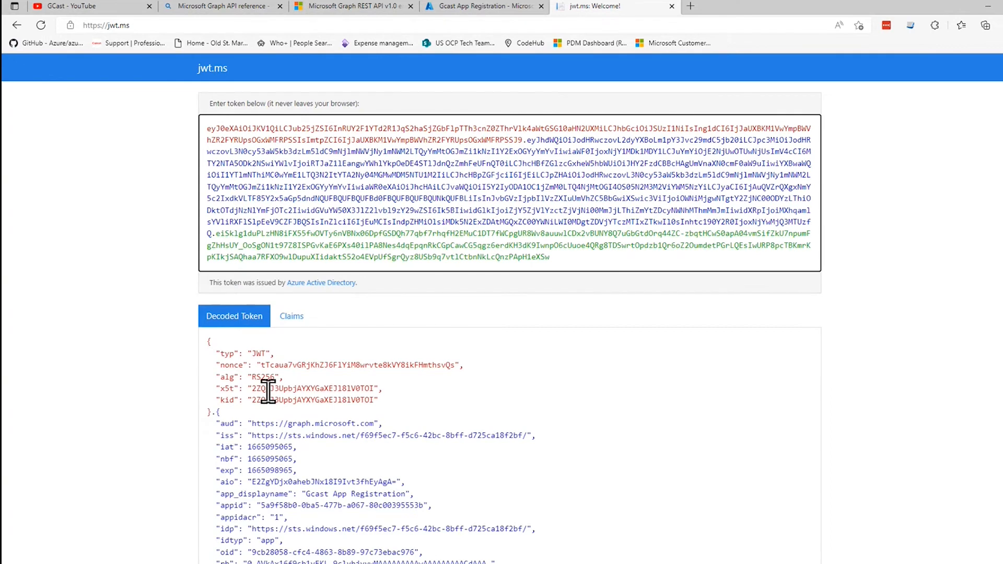
pyautogui.scroll(-3)
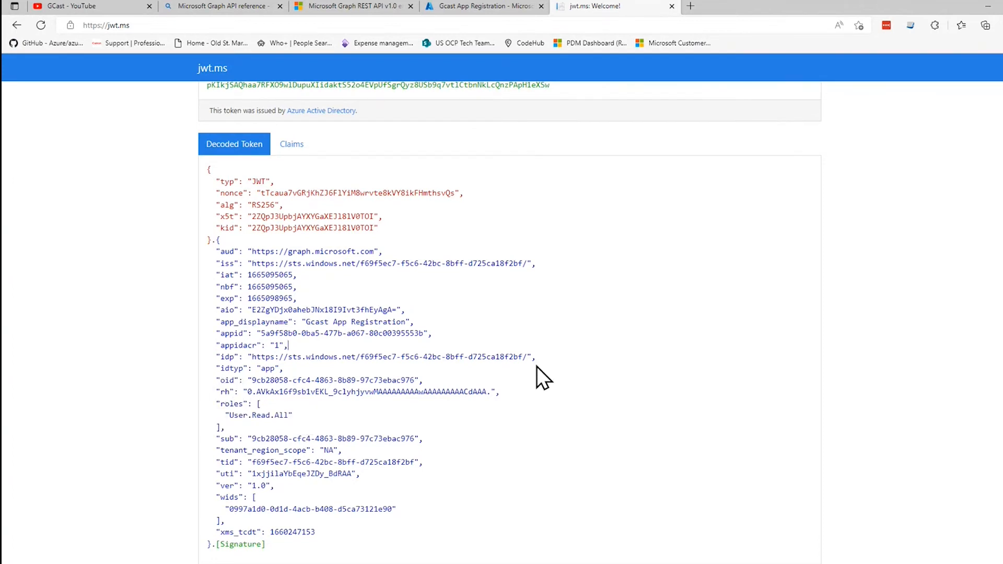
pyautogui.moveTo(374, 269)
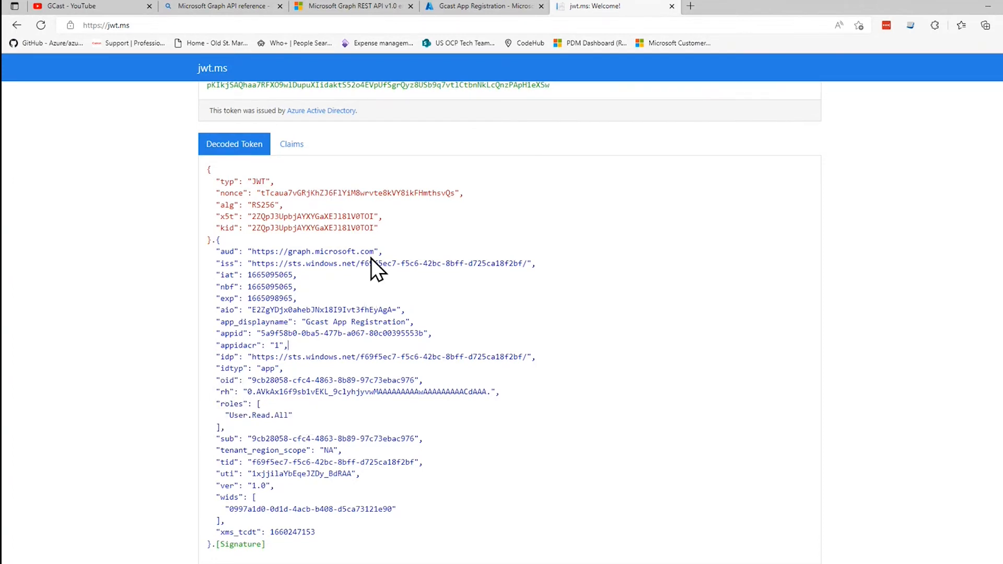
pyautogui.moveTo(350, 422)
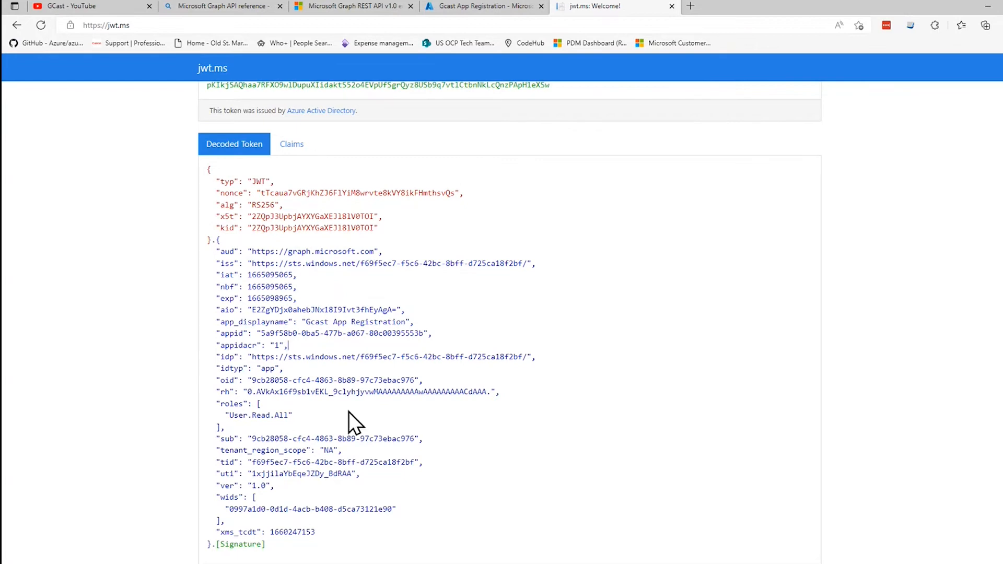
pyautogui.moveTo(283, 442)
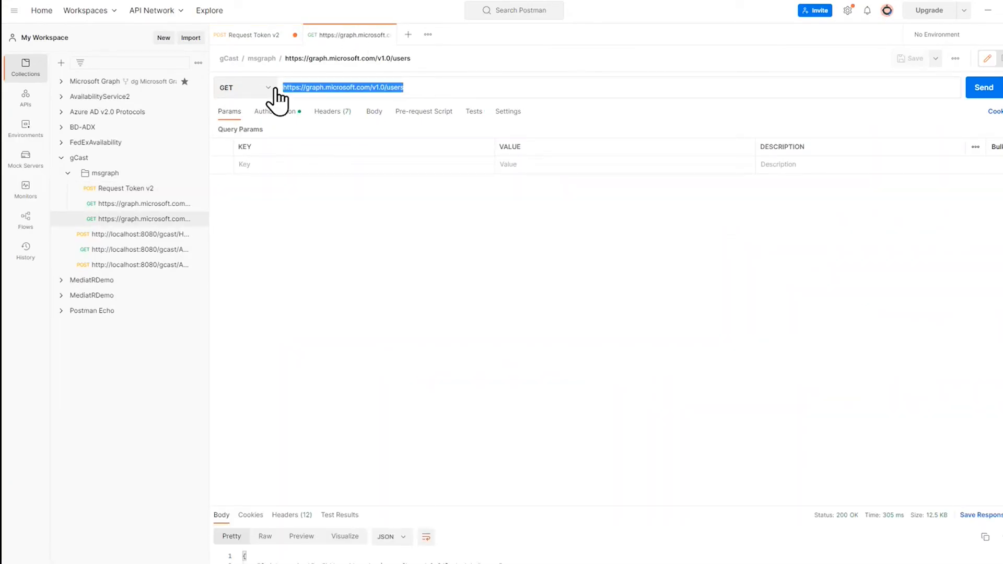
pyautogui.moveTo(307, 88)
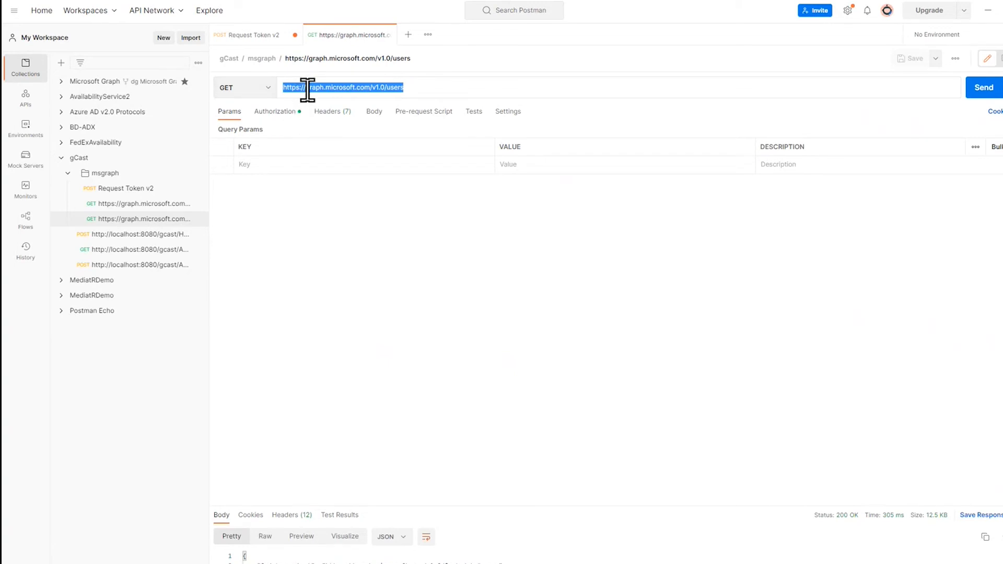
pyautogui.moveTo(414, 88)
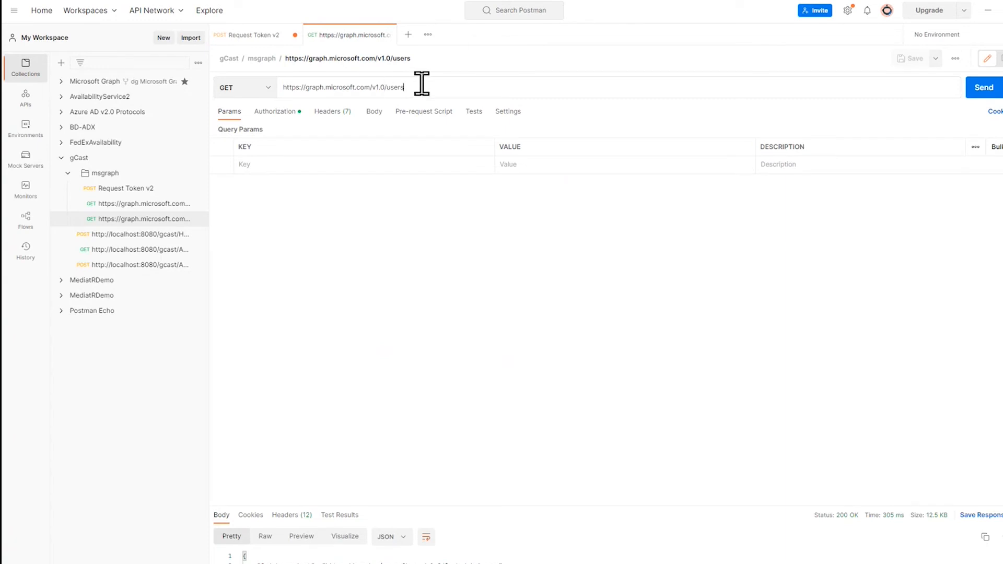
pyautogui.moveTo(276, 96)
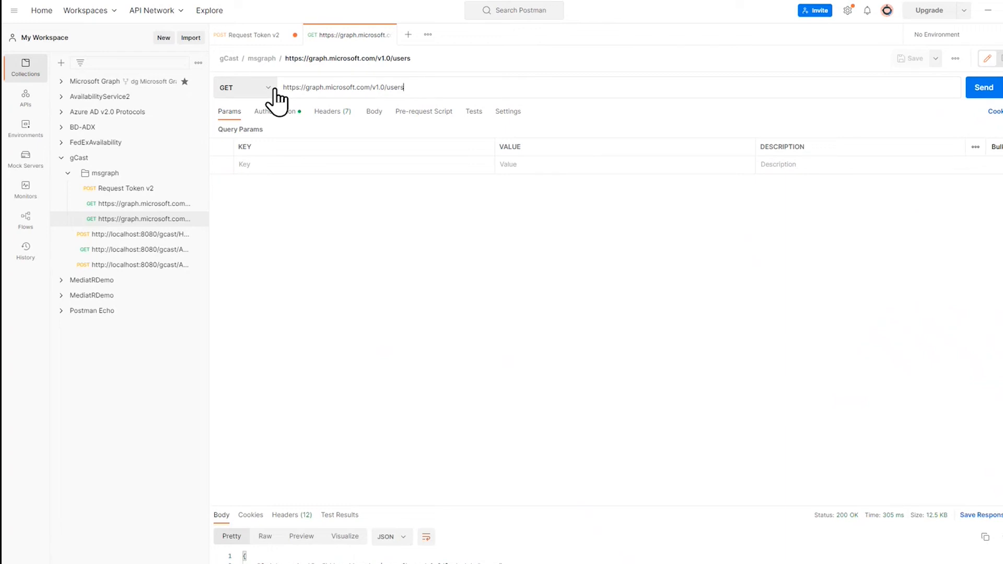
# - Show the Bearer Token authorization settings of the GET graph.microsoft.com/v1.0/users request
pyautogui.click(274, 111)
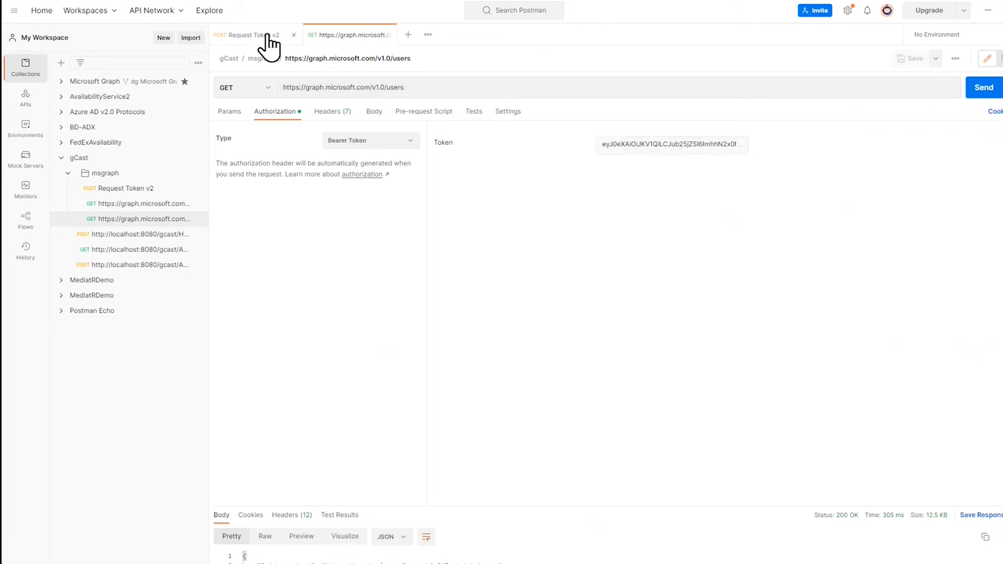
# - Replace the users request's bearer token with the newly copied access token and send it
pyautogui.click(249, 34)
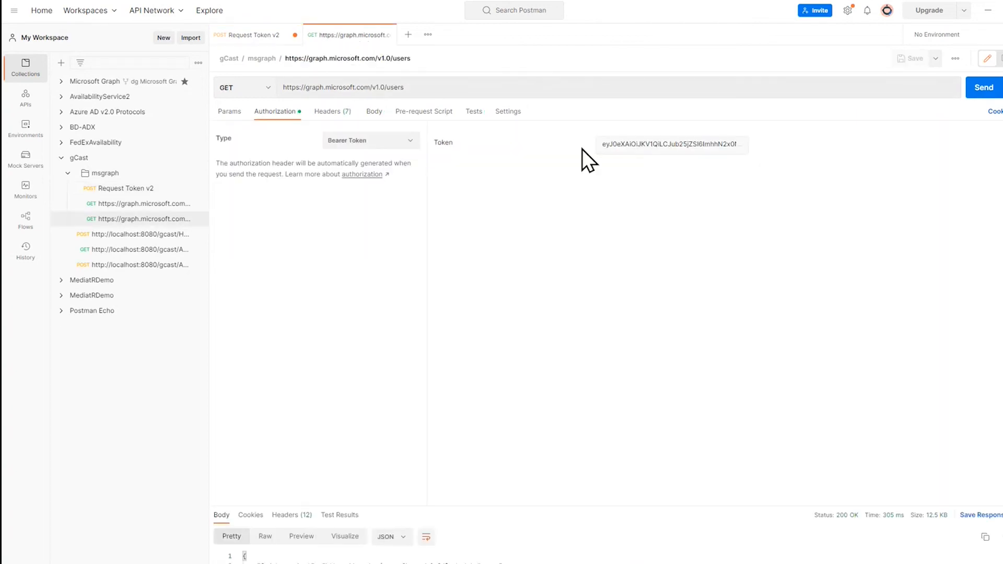
pyautogui.click(670, 144)
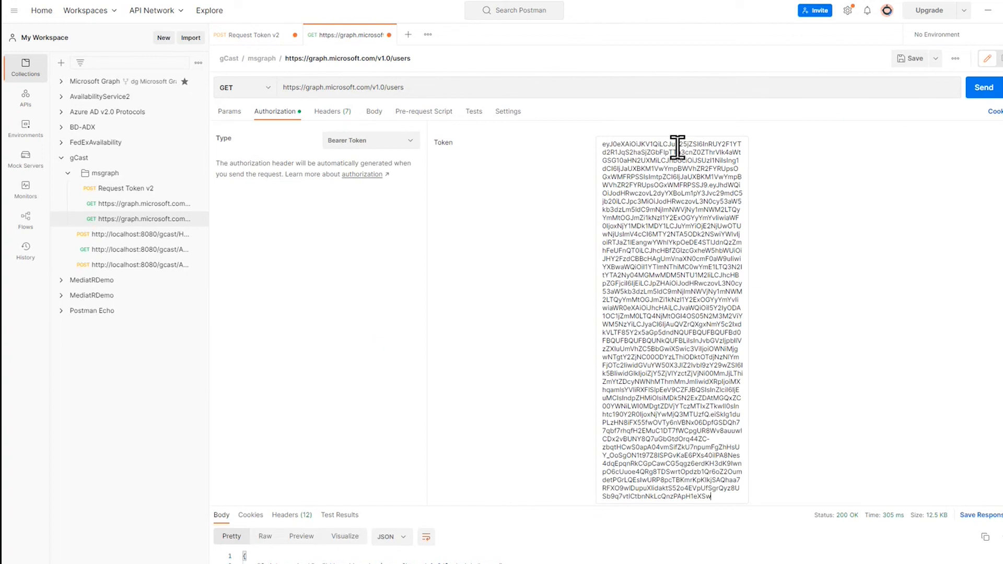
pyautogui.click(984, 87)
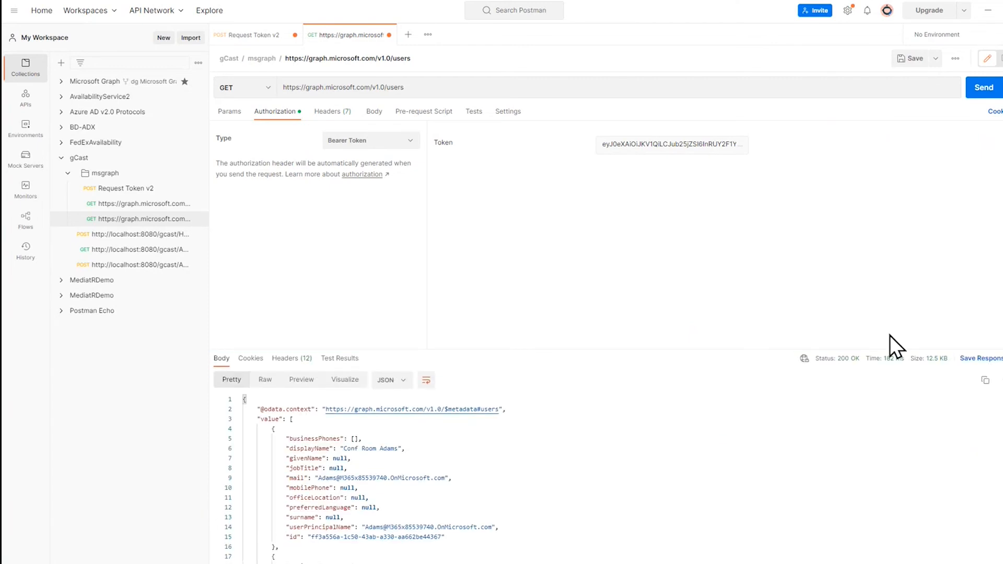
pyautogui.moveTo(811, 352)
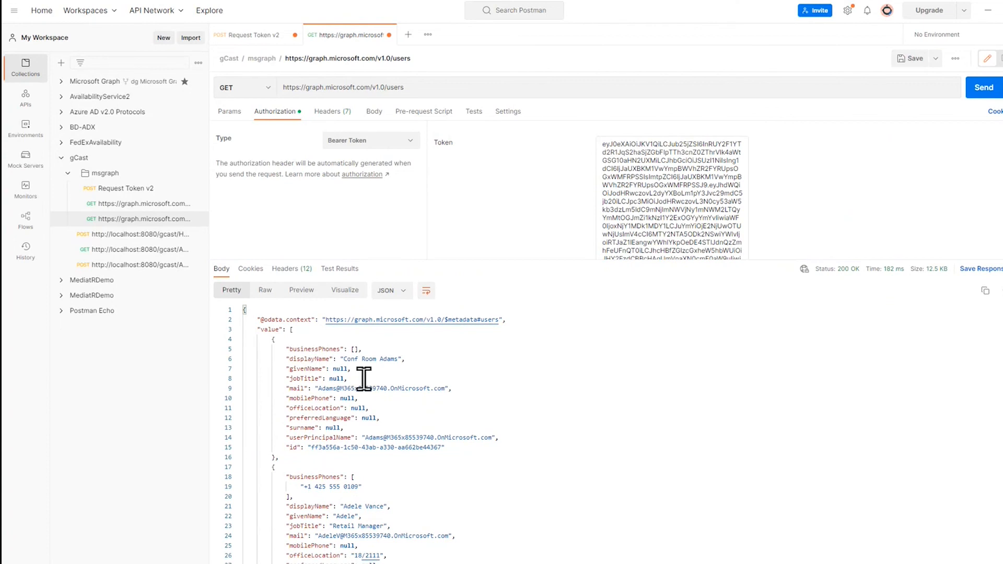
# - Scroll through the 200 OK JSON response listing user display names, mail and IDs
pyautogui.scroll(-3)
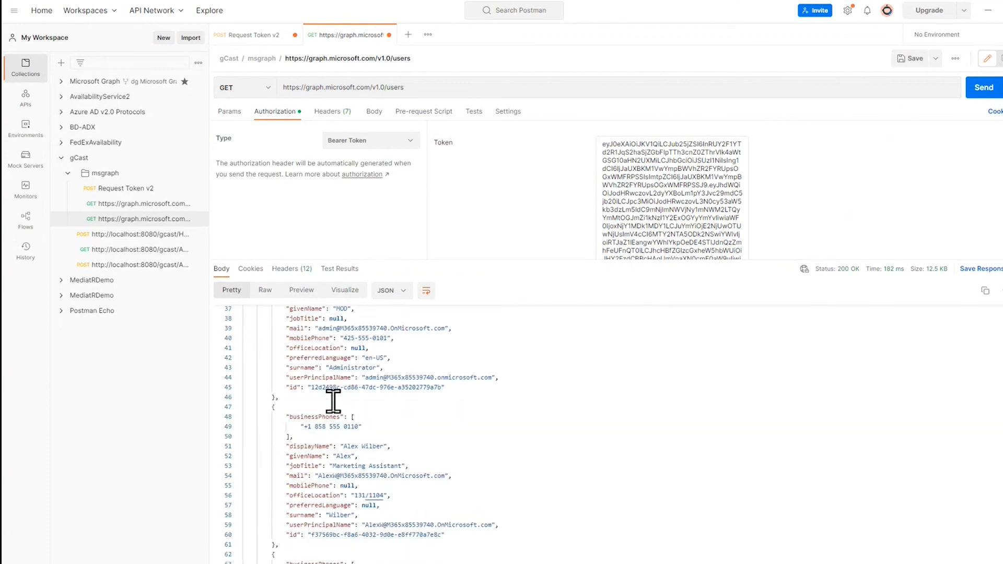
pyautogui.scroll(3)
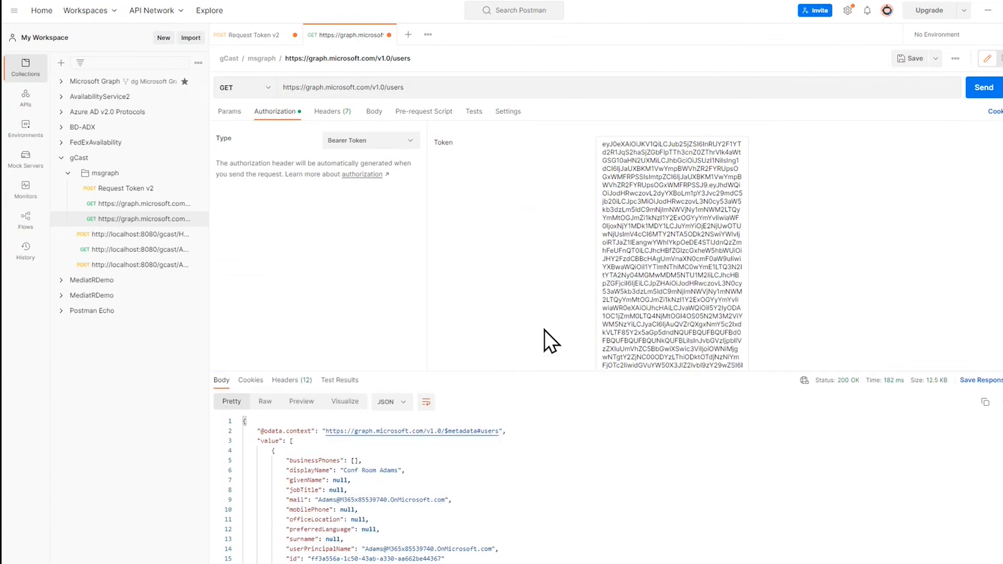
pyautogui.moveTo(397, 267)
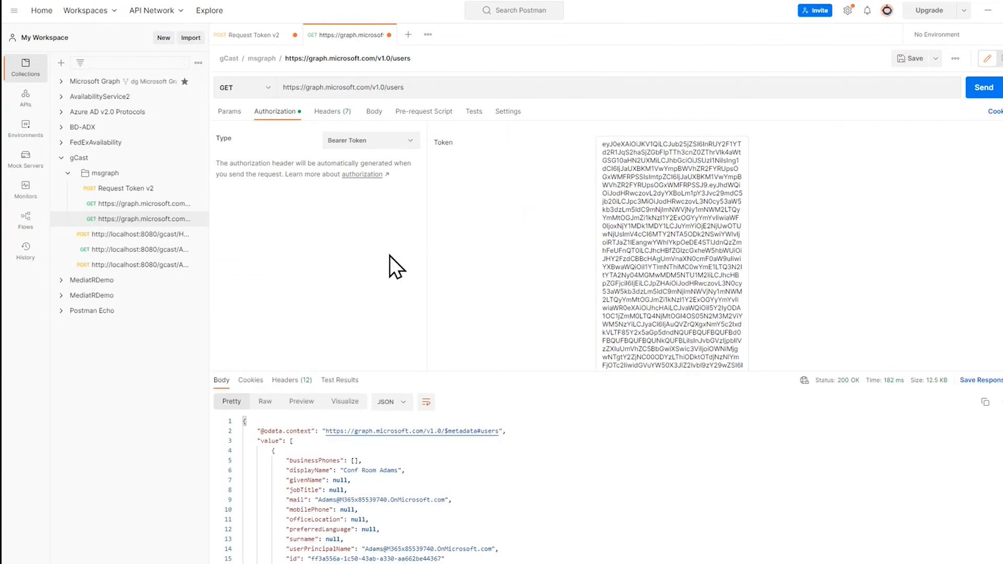
pyautogui.moveTo(688, 342)
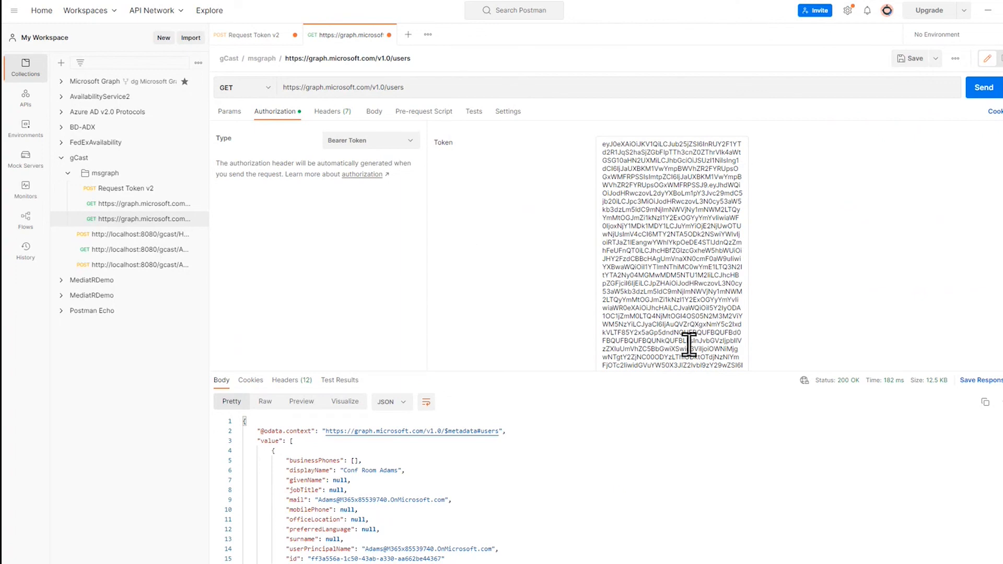